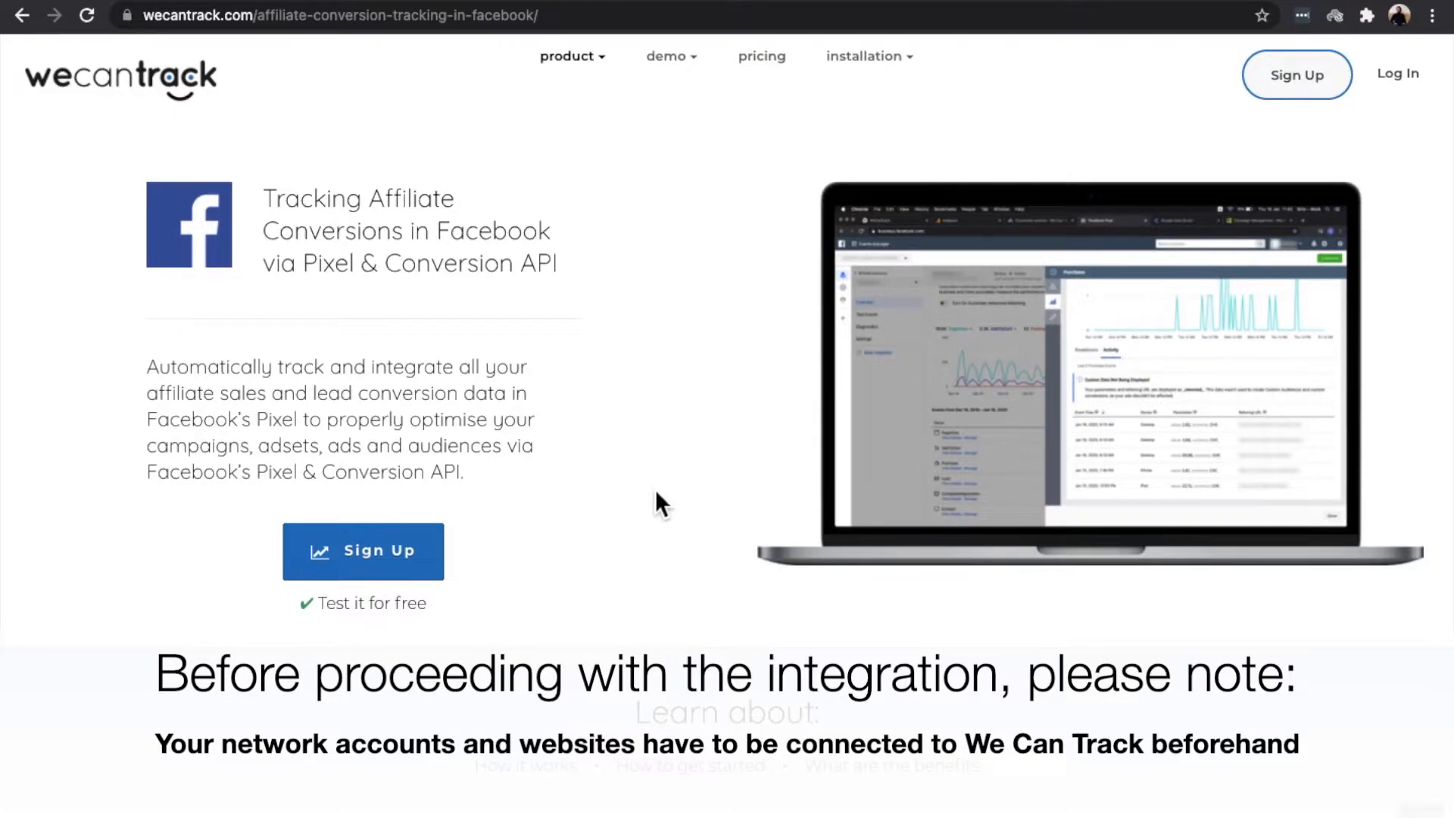
From Ads Manager's All tools menu, navigate to Events Manager.
scroll(down, 3)
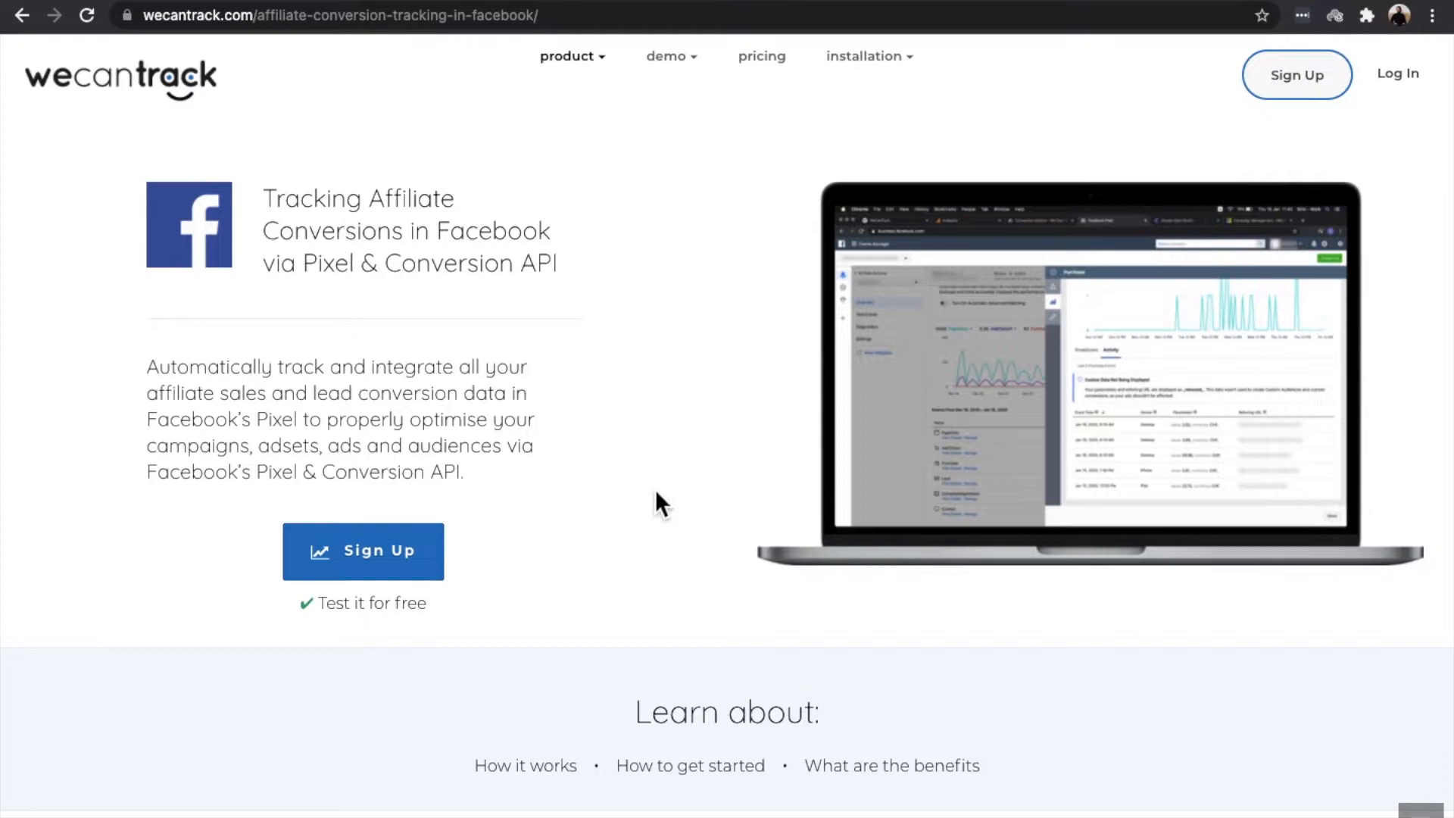
mouse_move(601, 200)
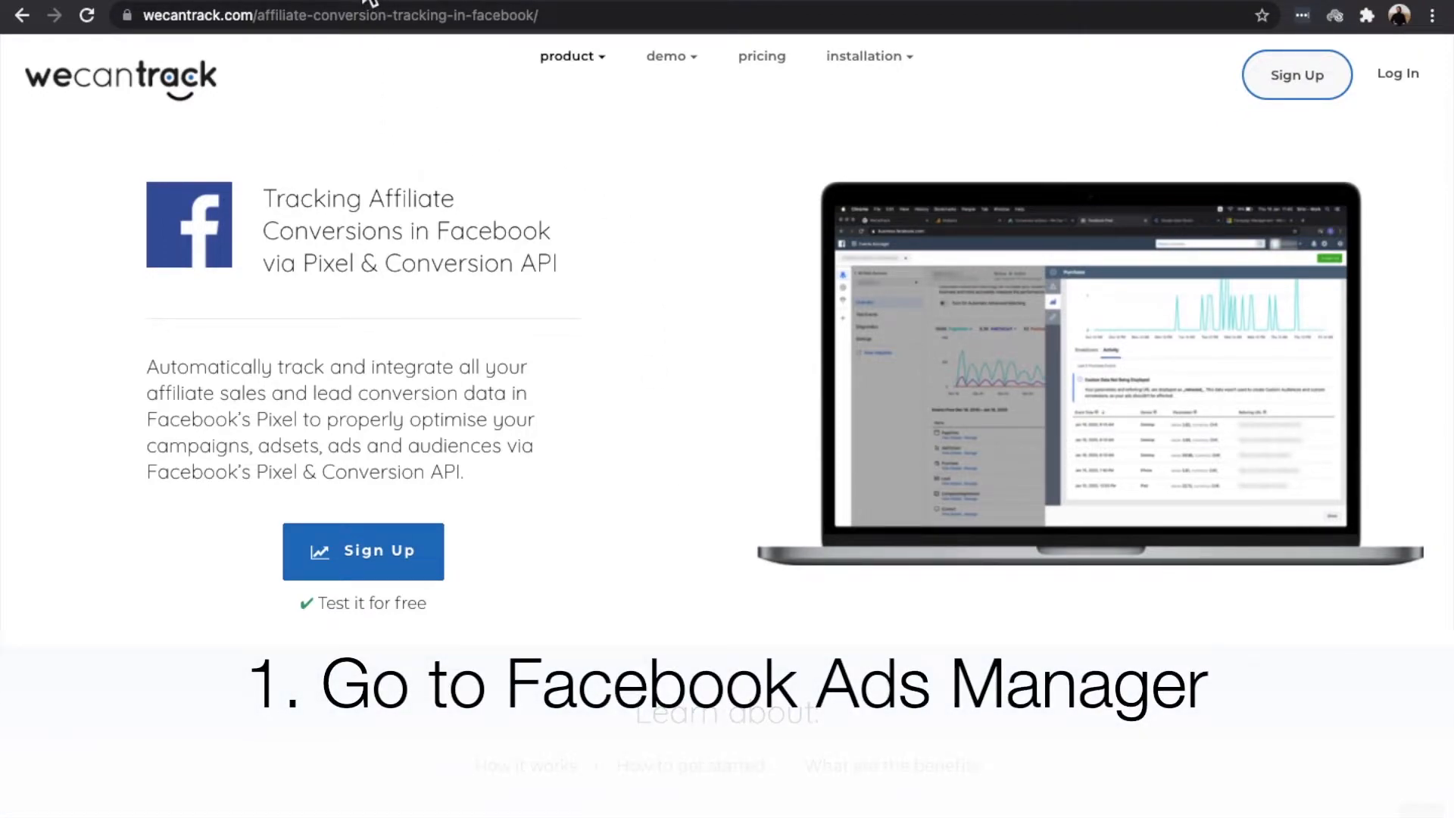
click(341, 15)
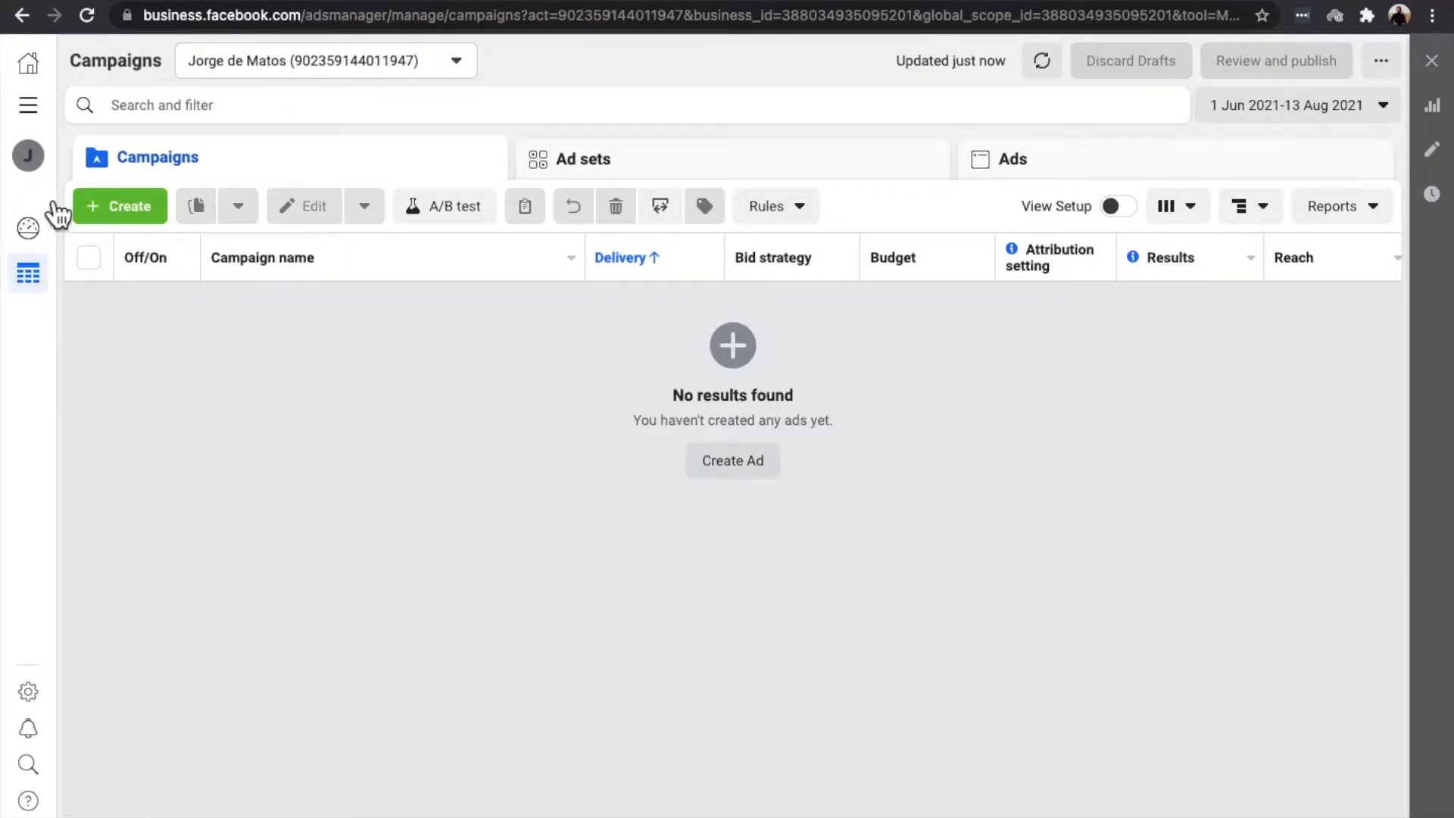
click(28, 105)
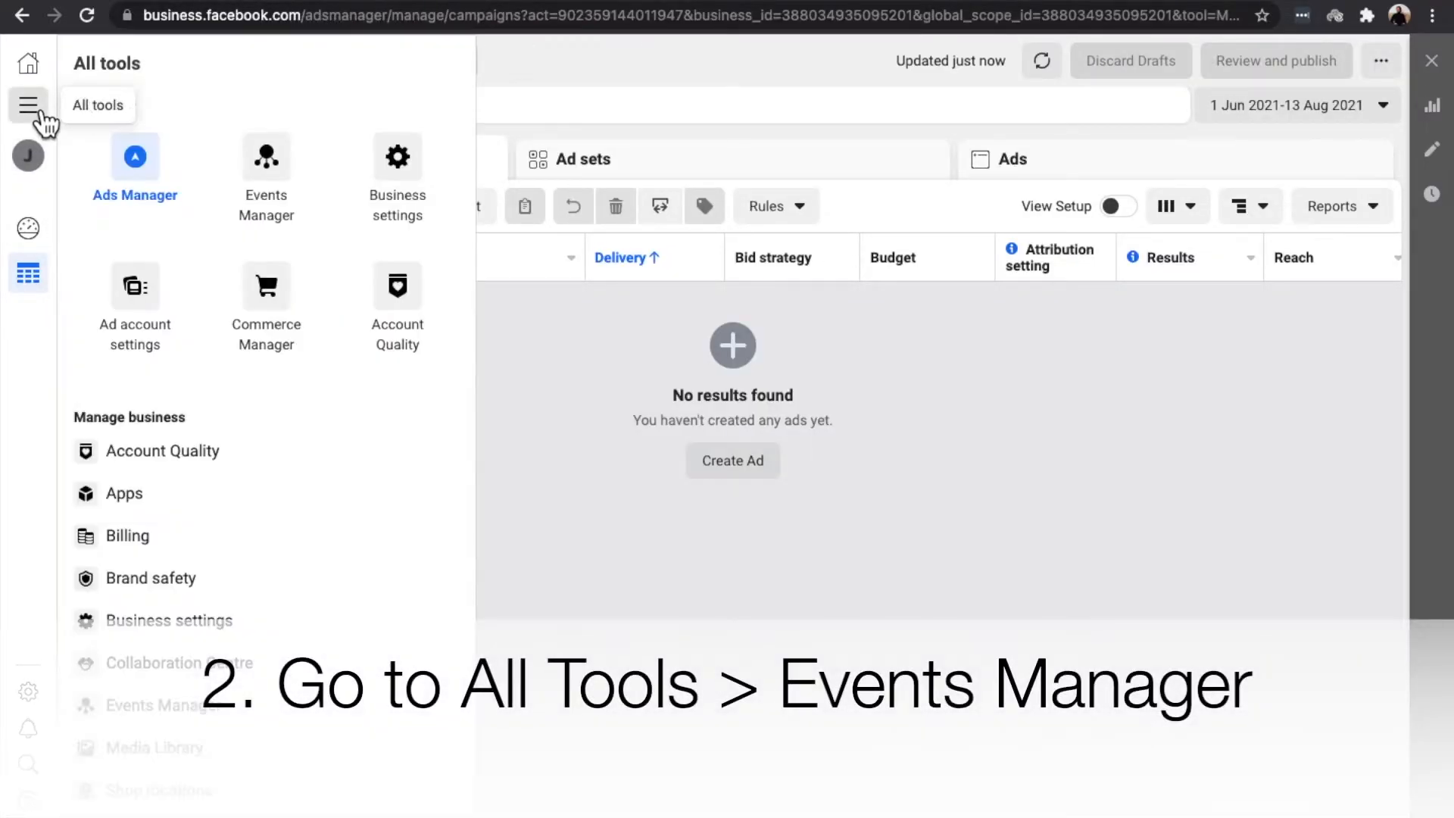
mouse_move(267, 179)
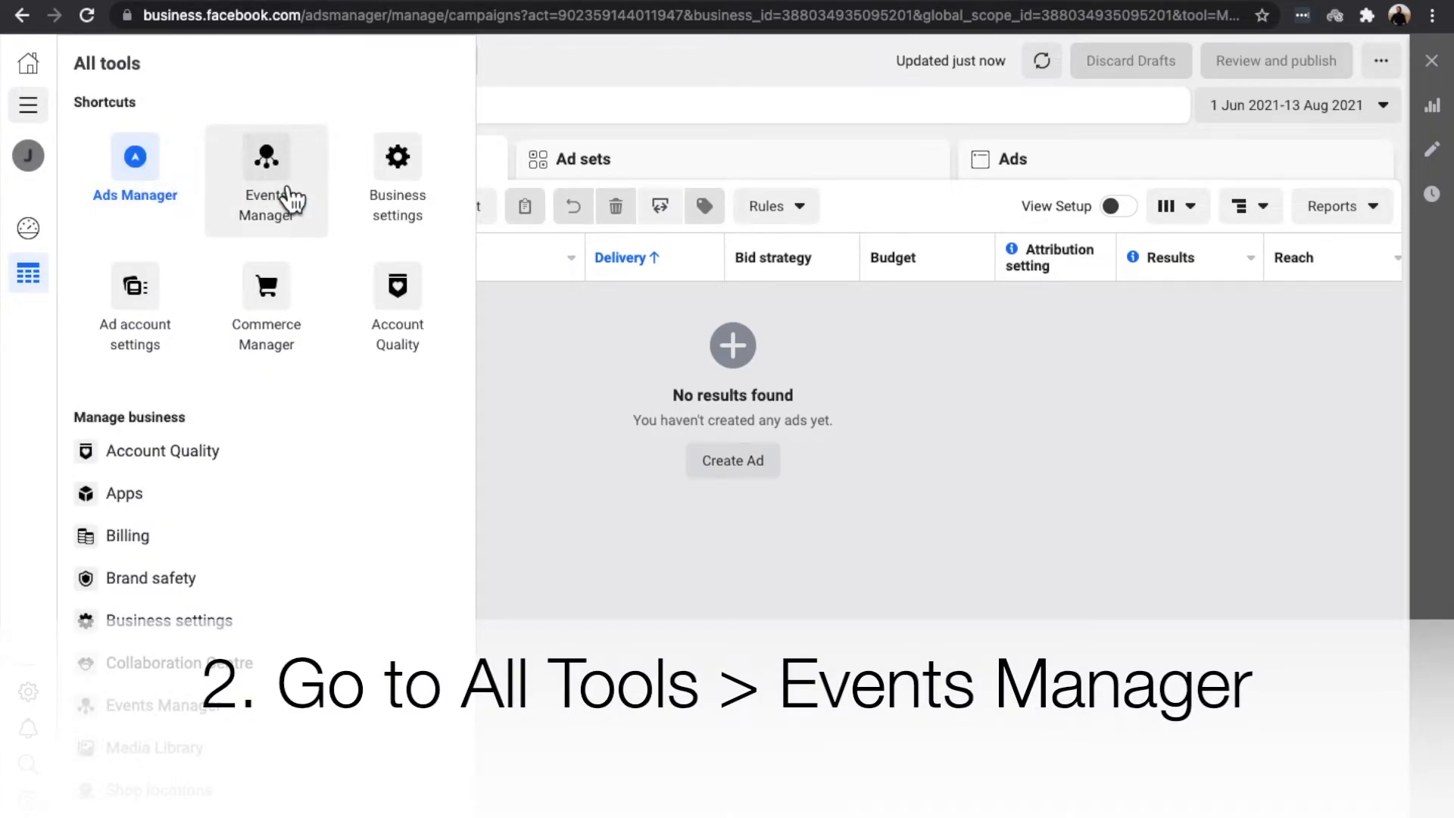
click(266, 176)
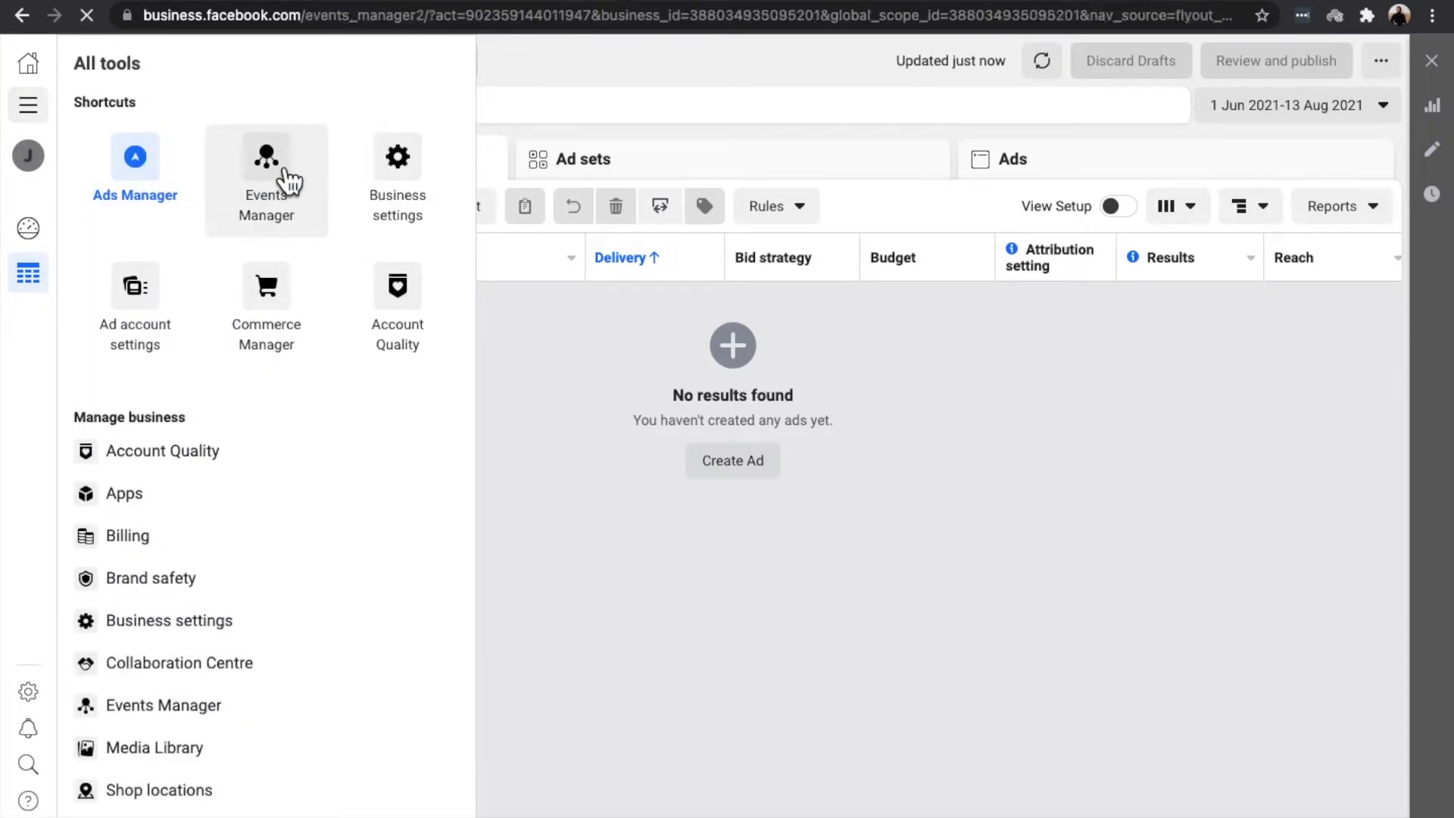
click(266, 176)
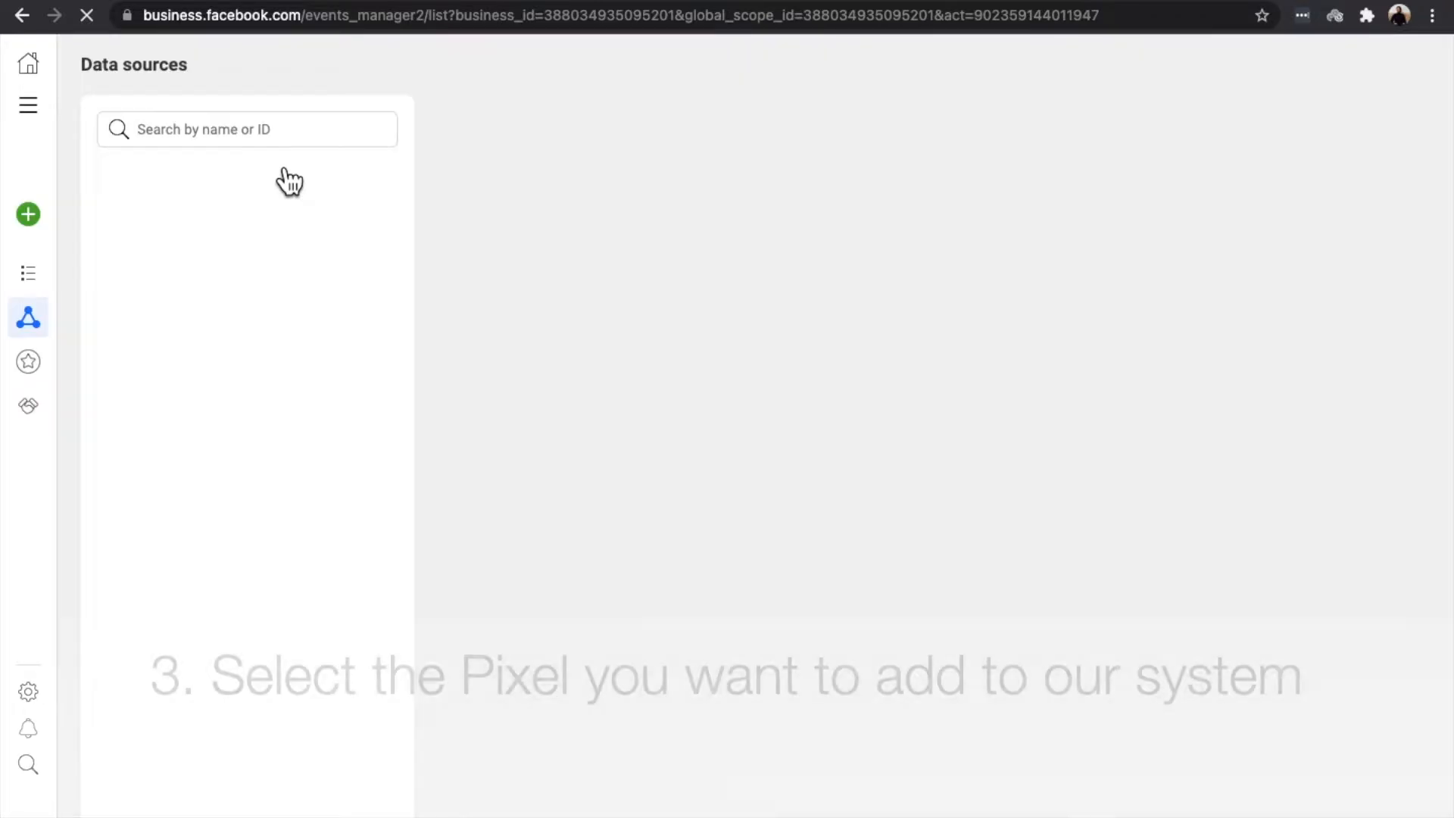
click(248, 183)
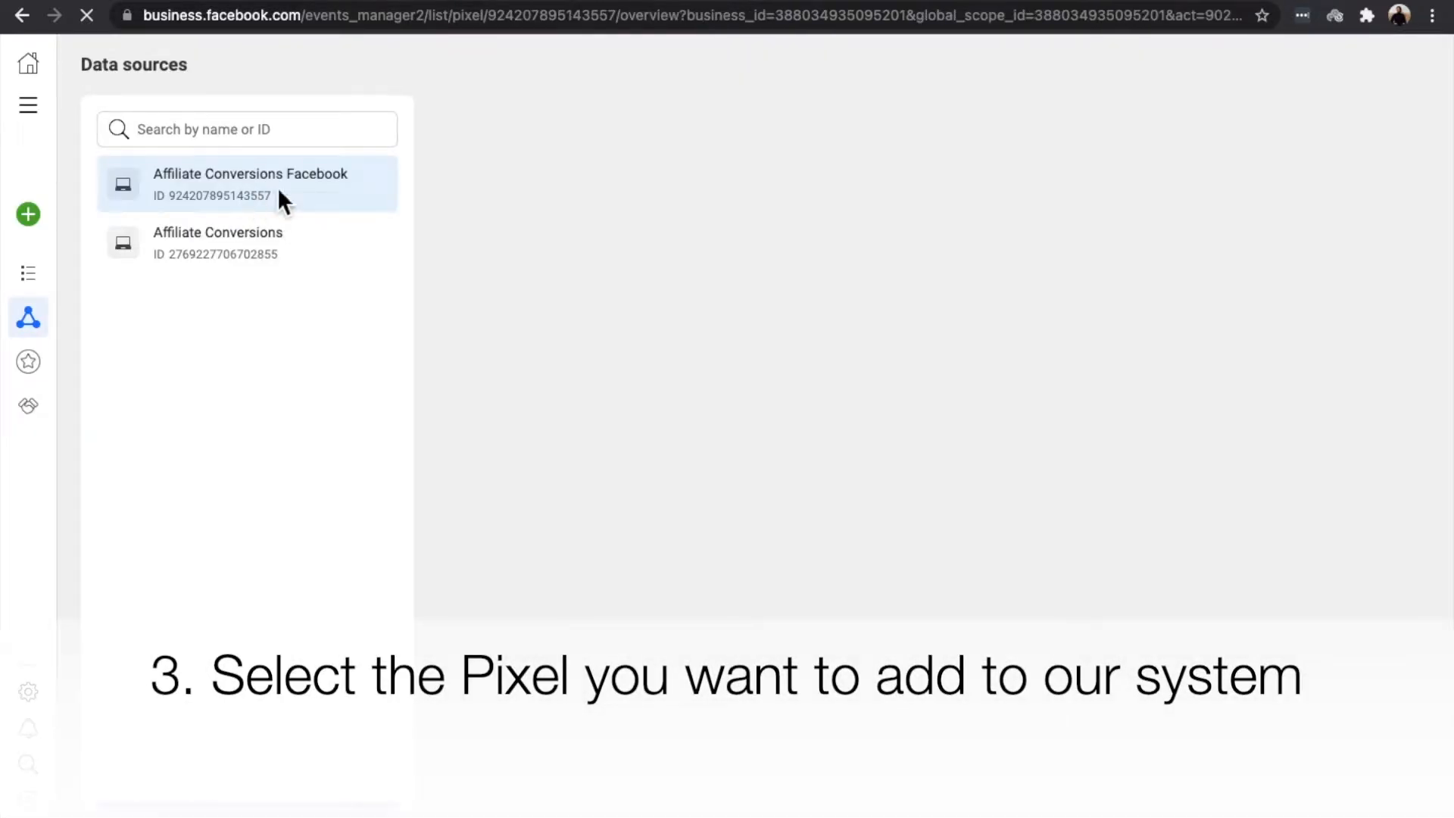
click(250, 183)
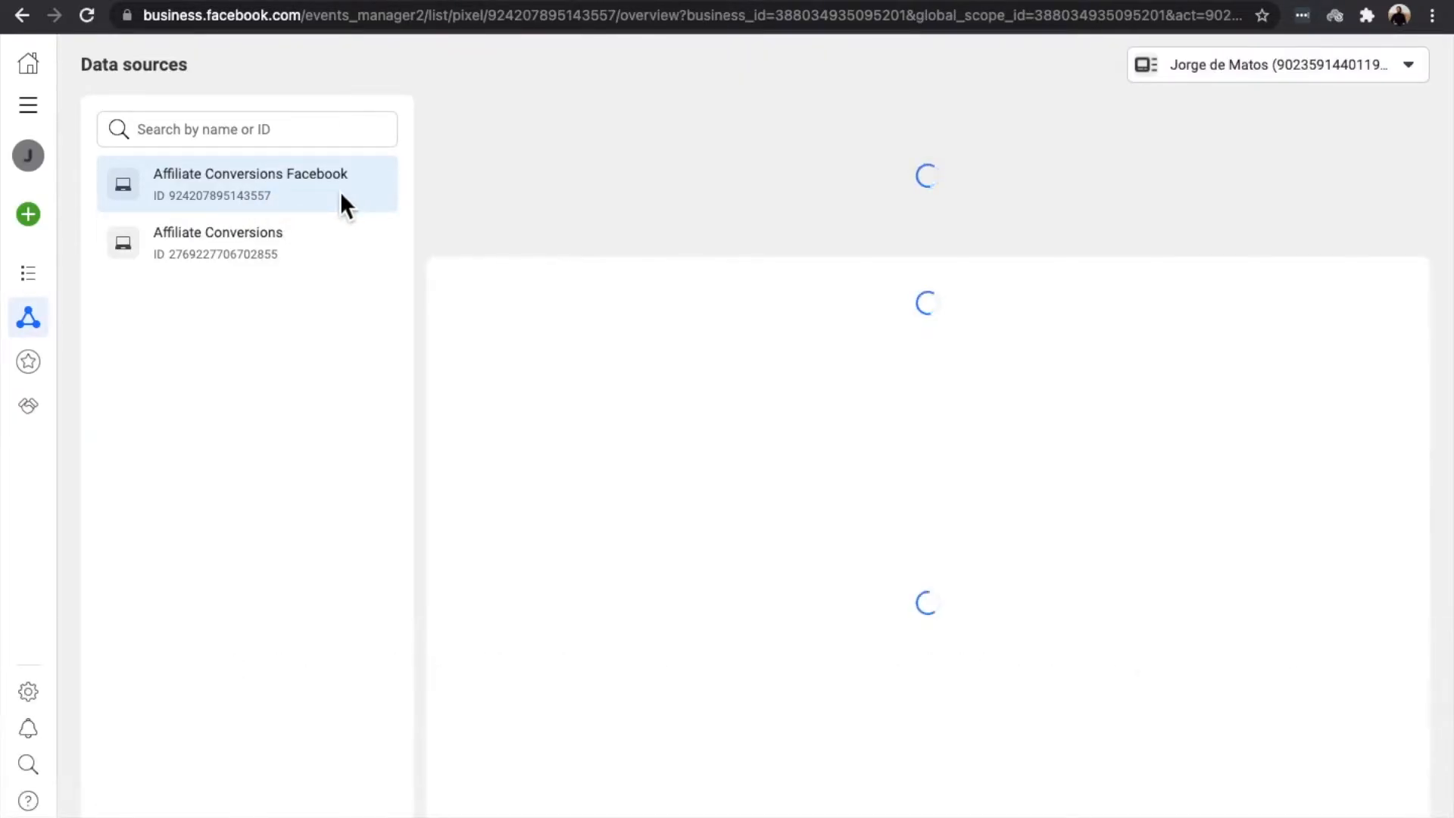
click(250, 183)
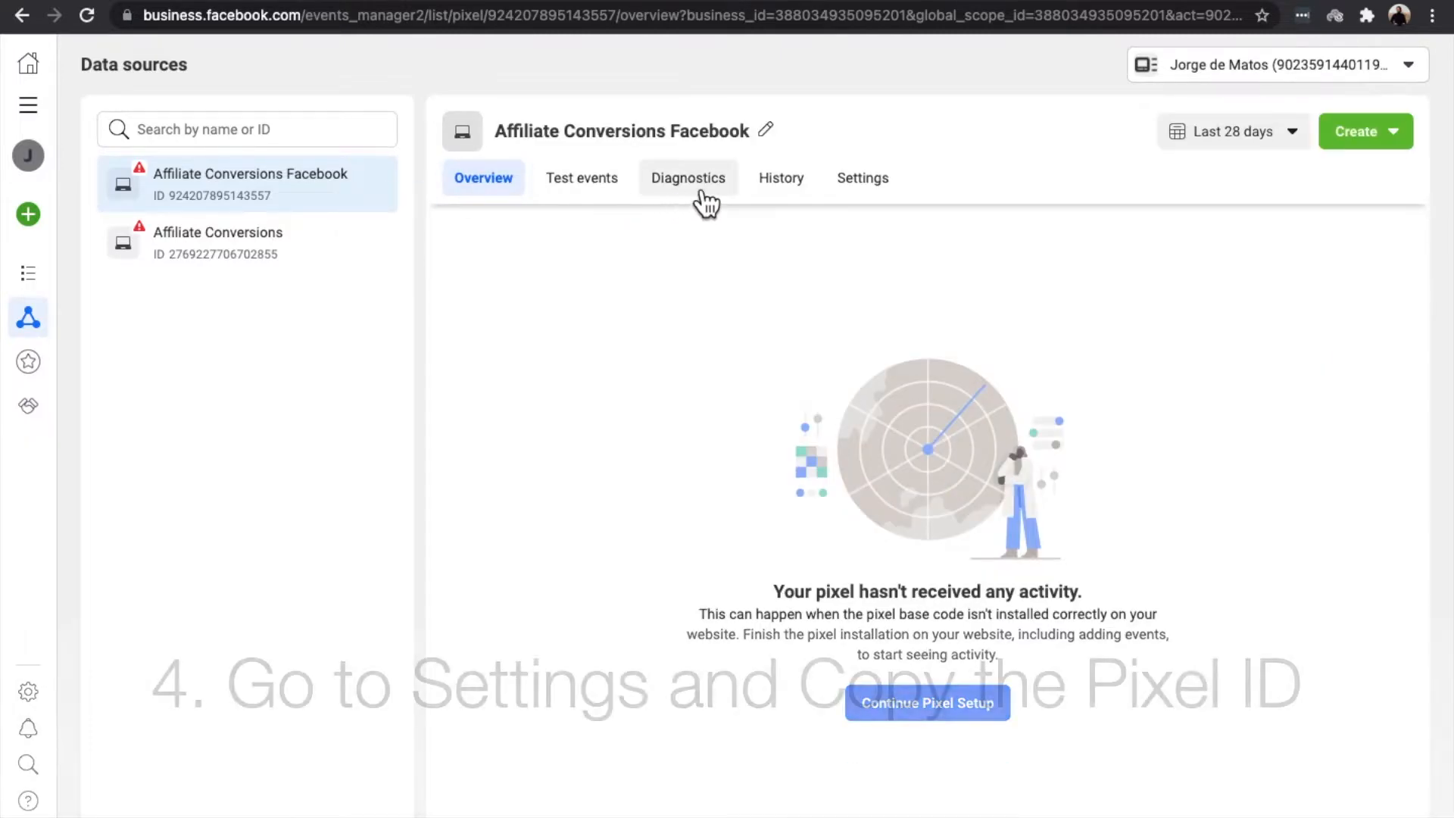
click(862, 177)
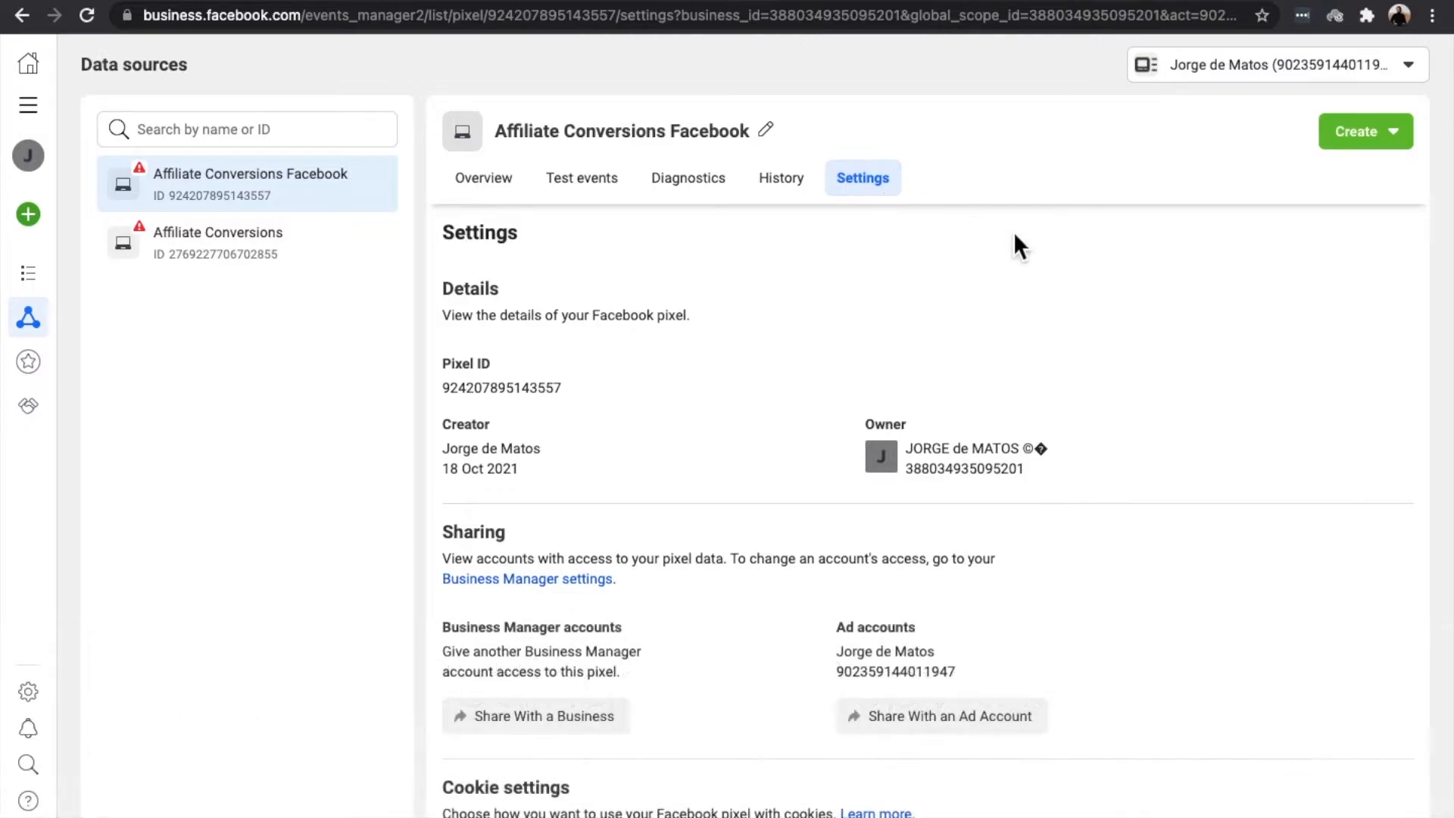
mouse_move(502, 387)
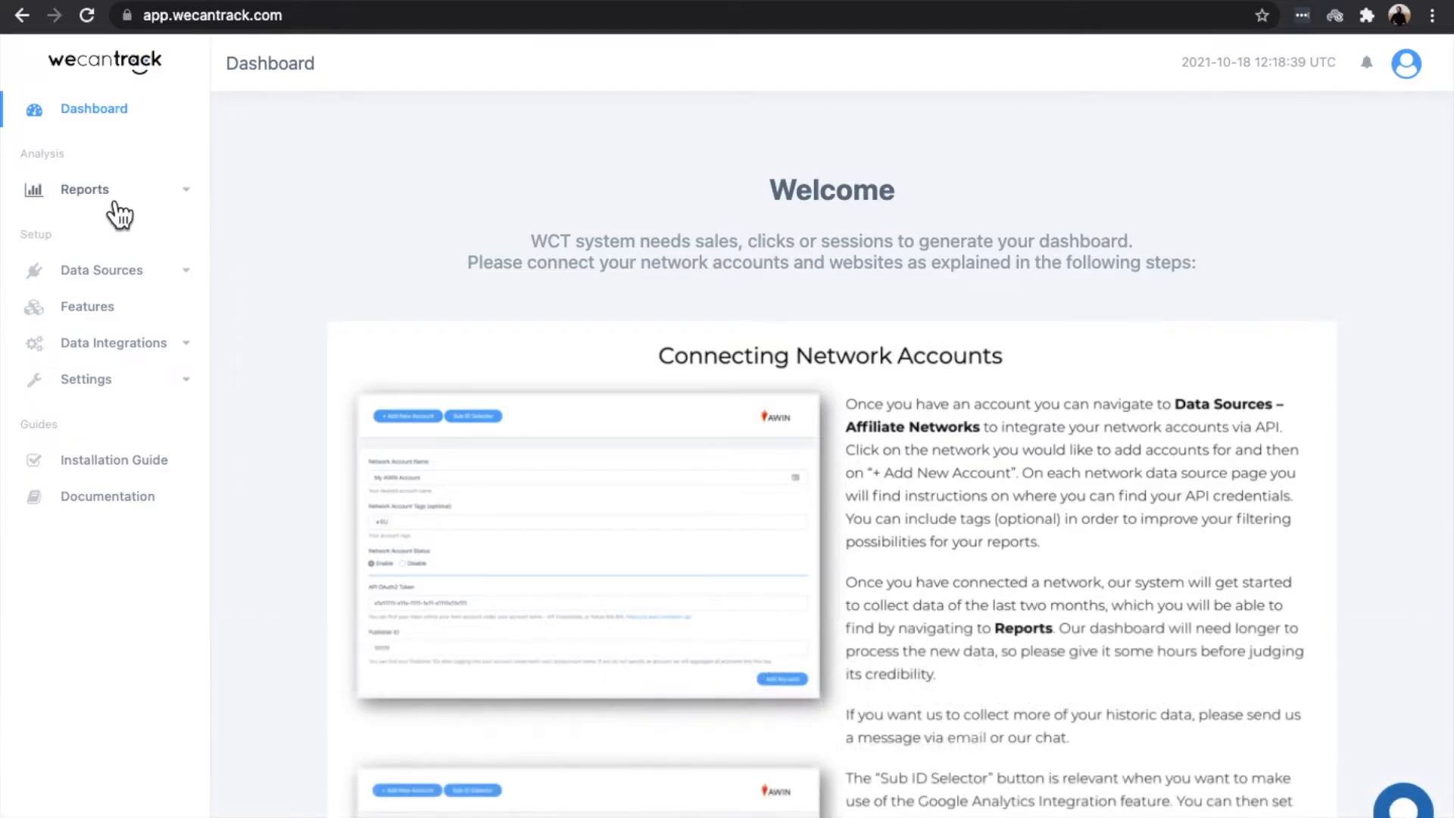
click(101, 269)
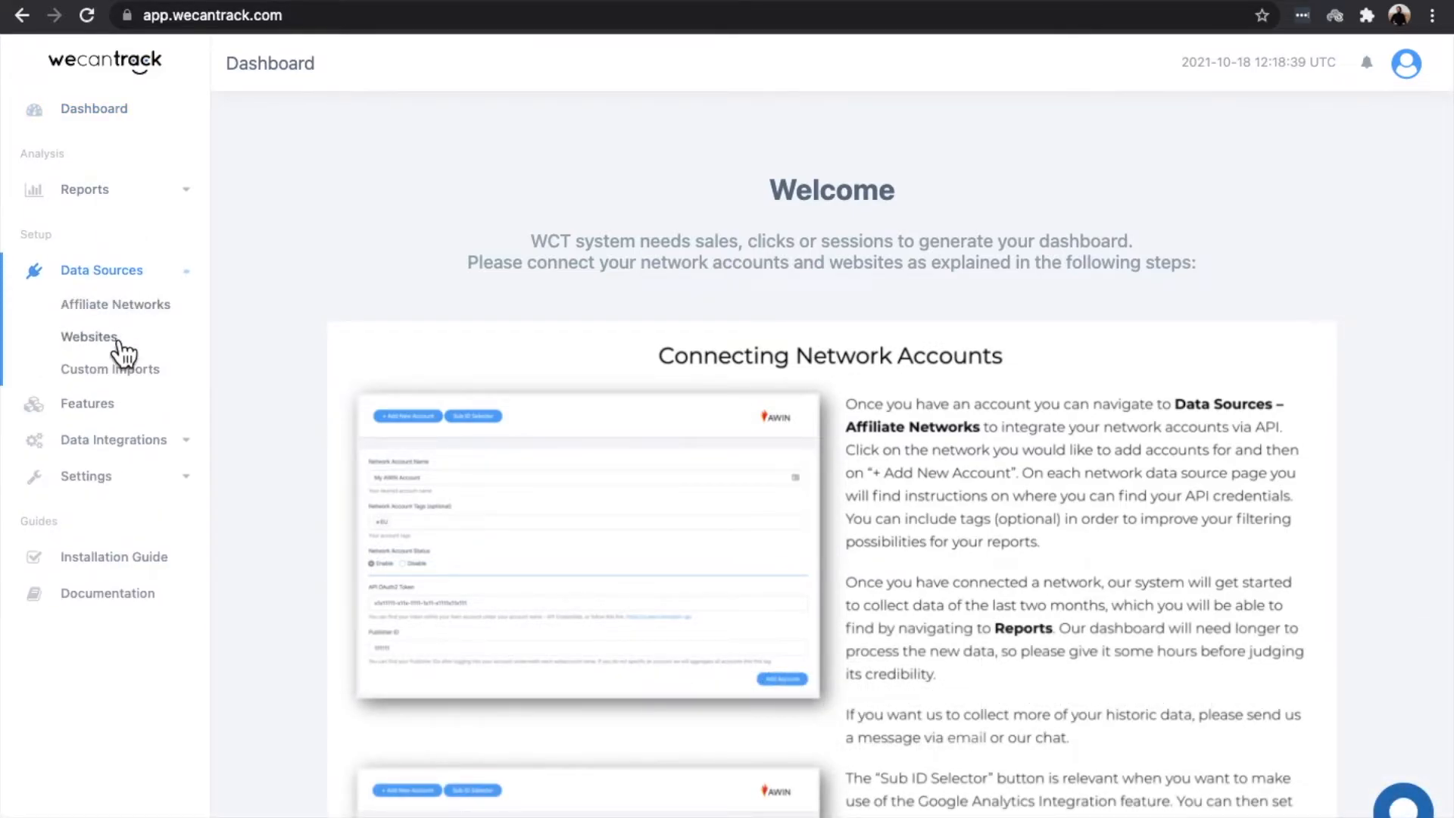
click(88, 336)
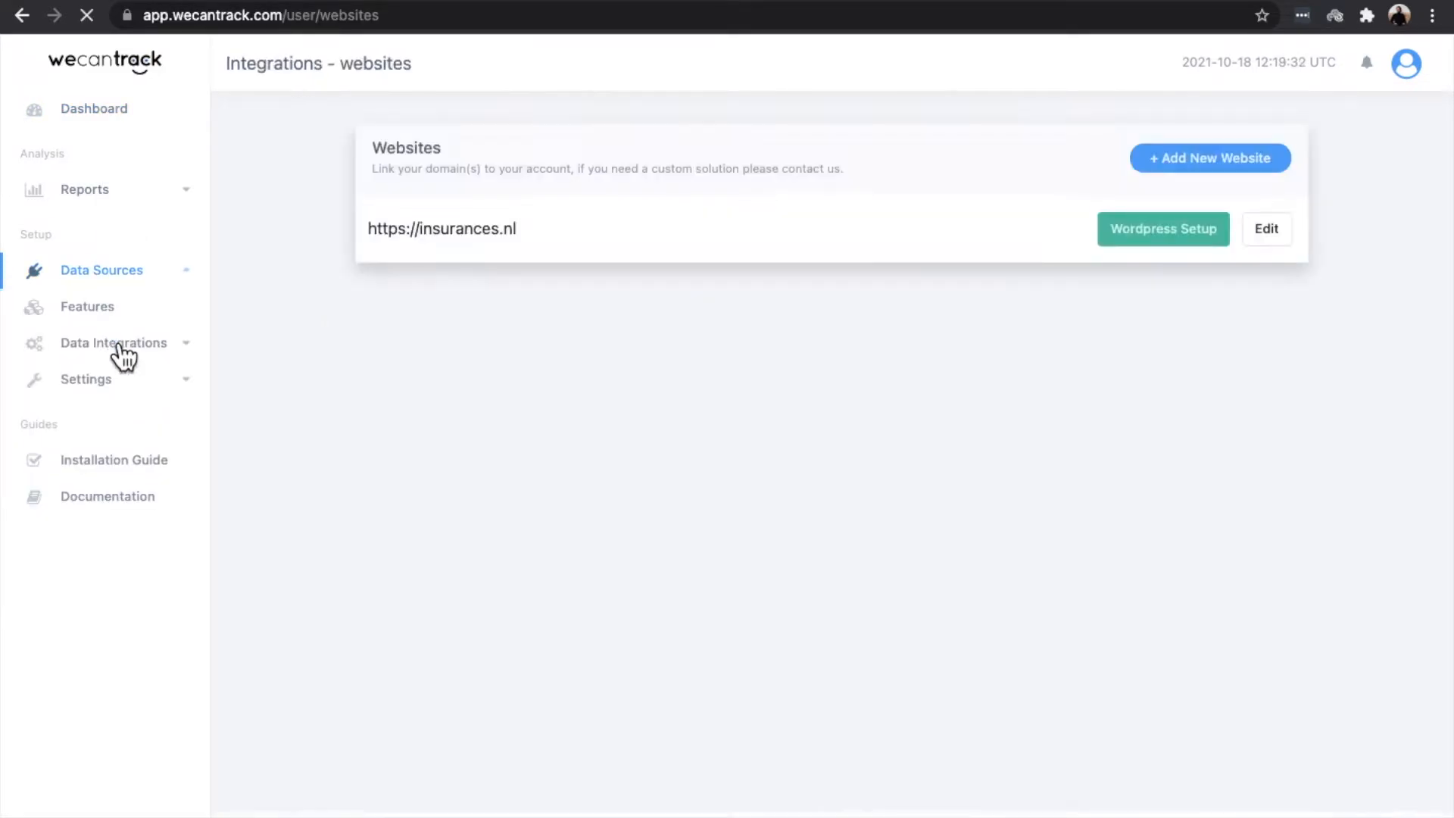
click(102, 270)
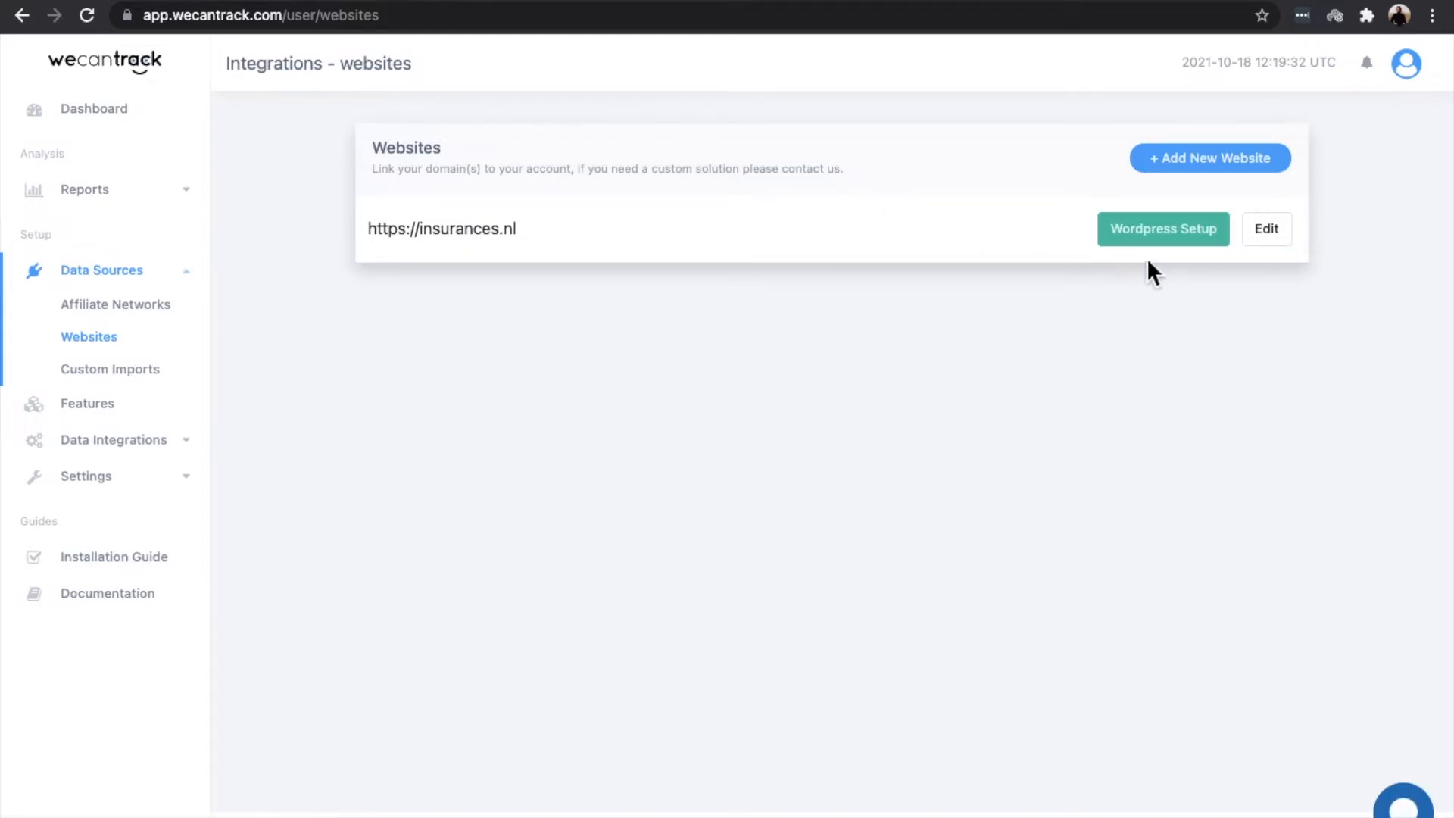
mouse_move(1266, 229)
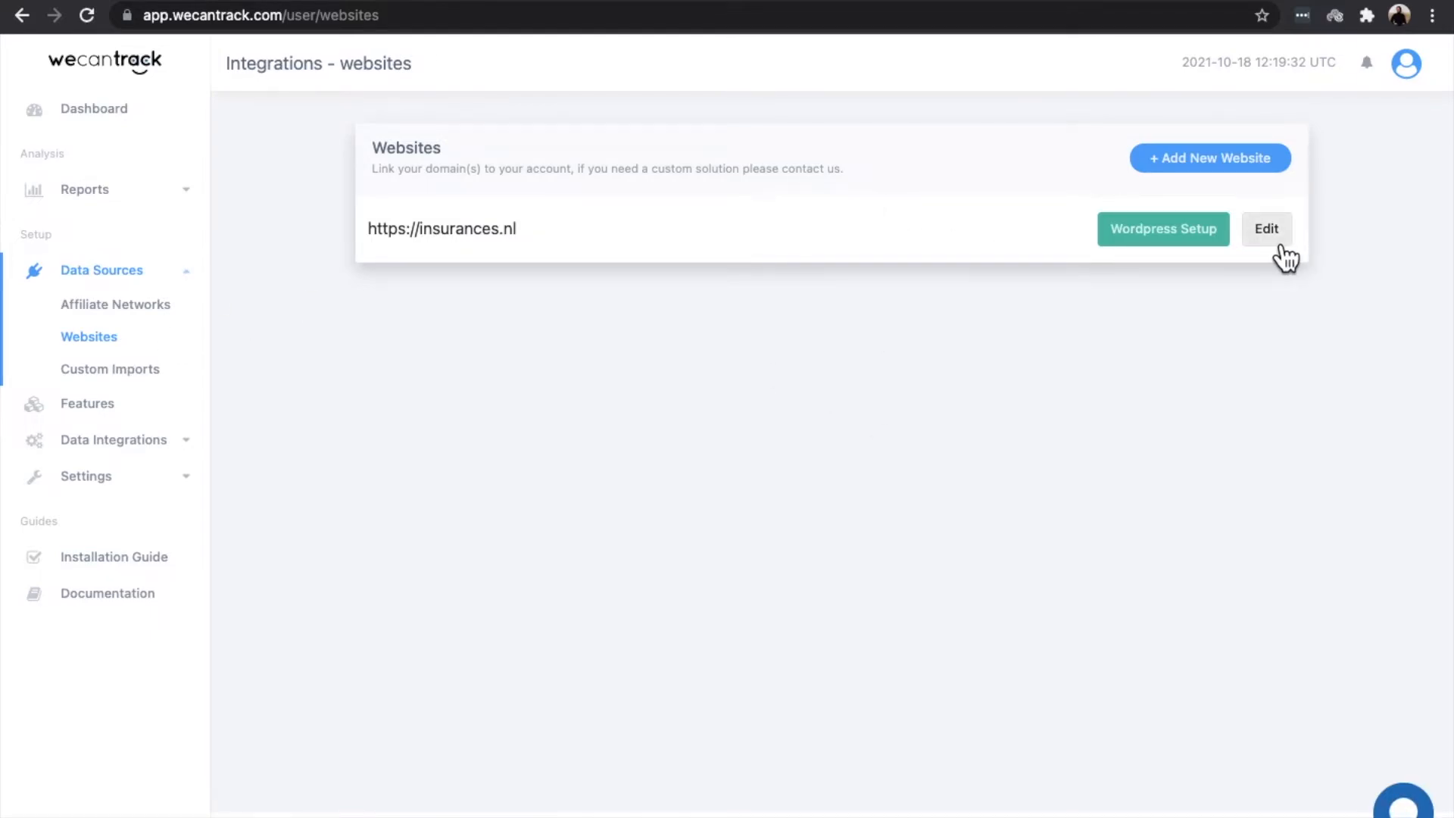
click(1266, 229)
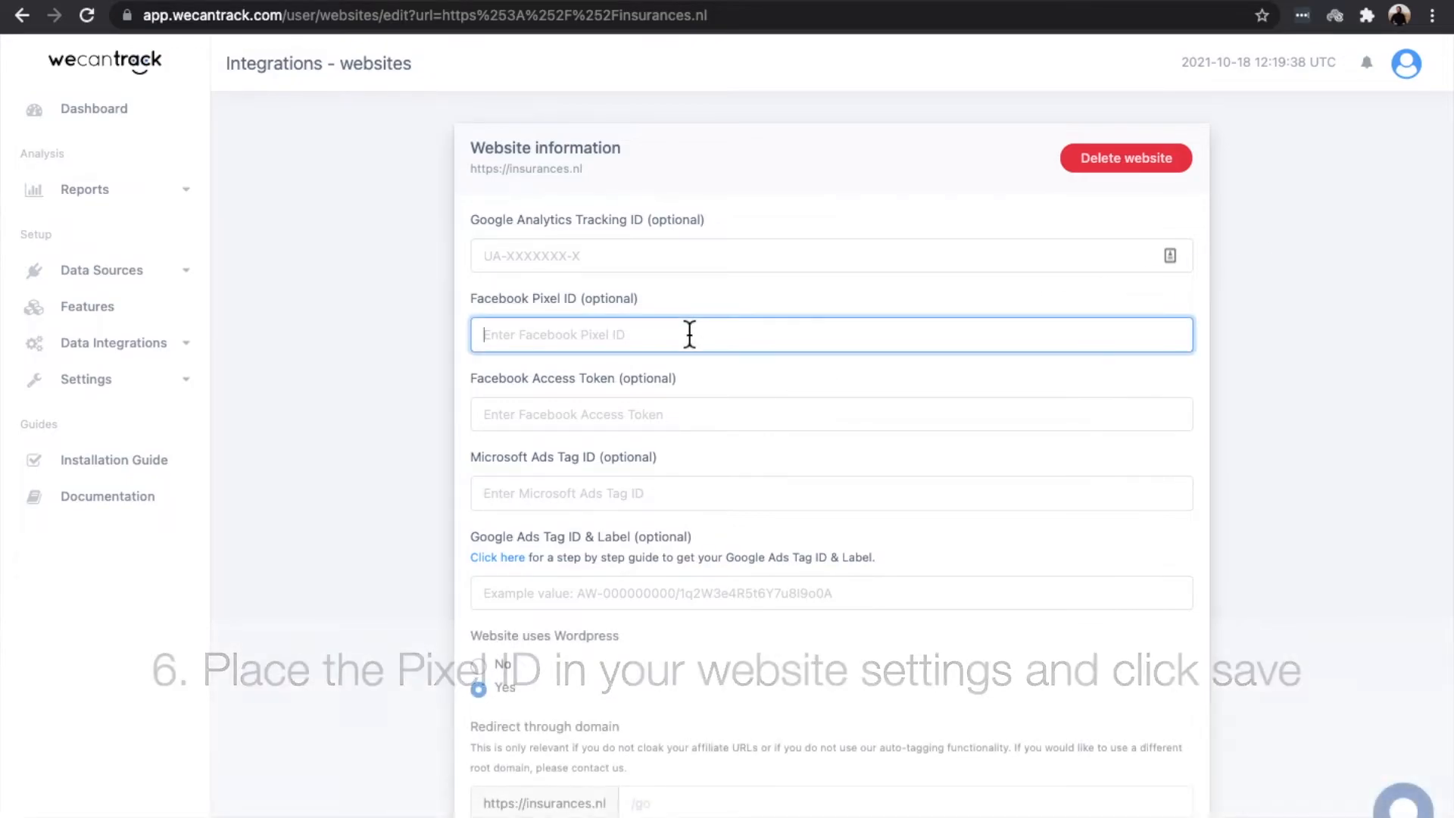
text(924207895143557)
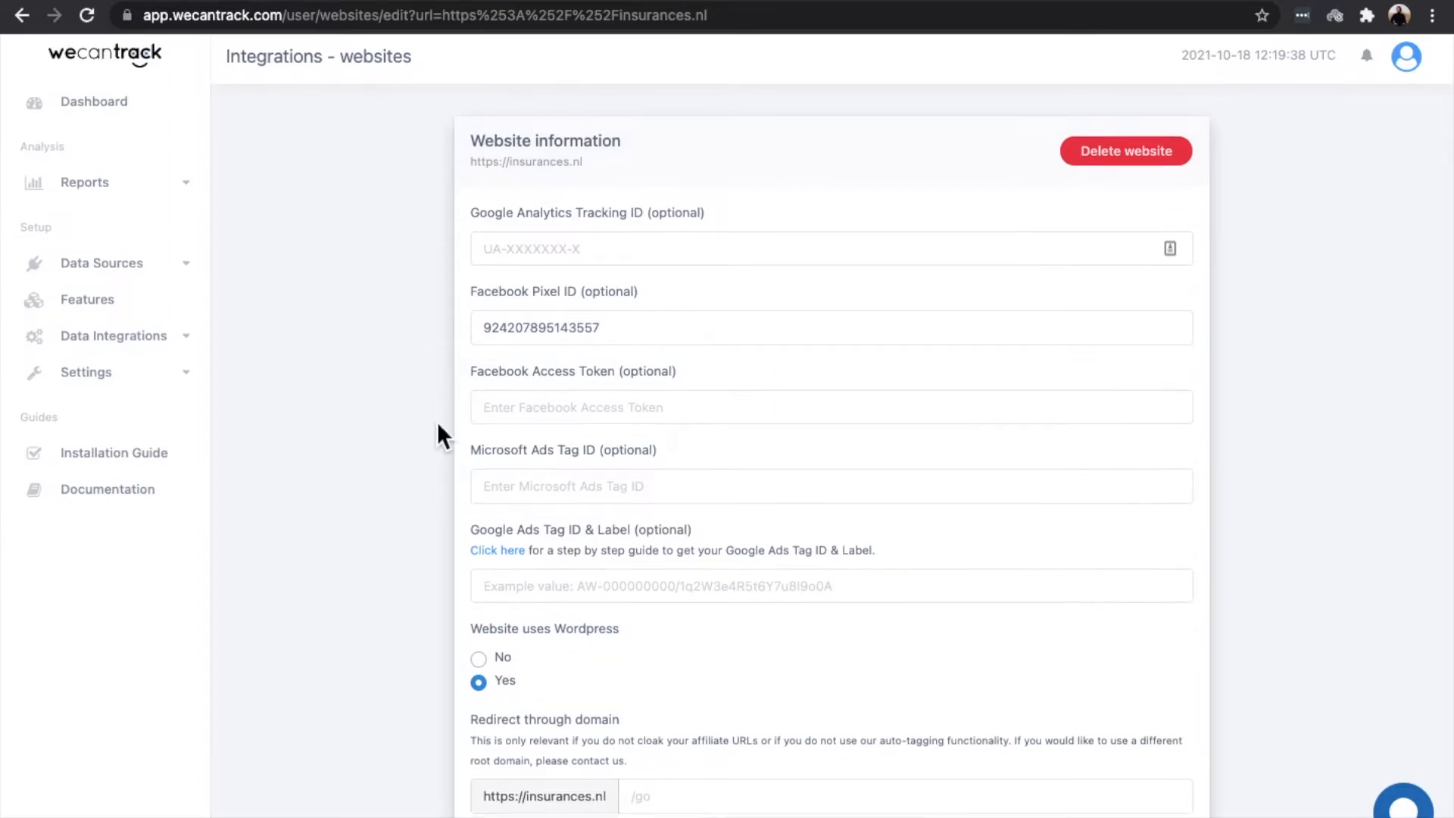
scroll(down, 3)
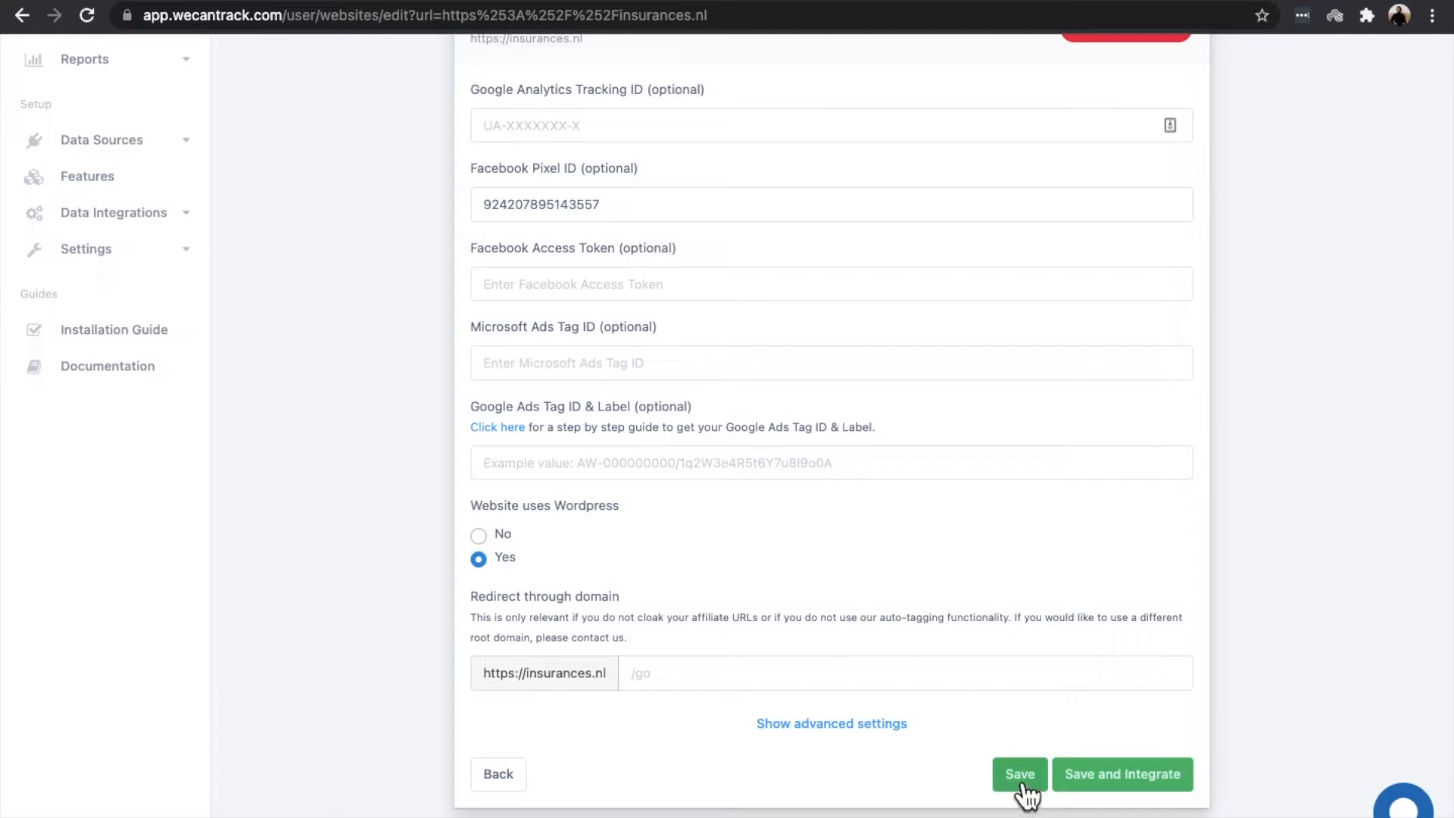
click(1020, 774)
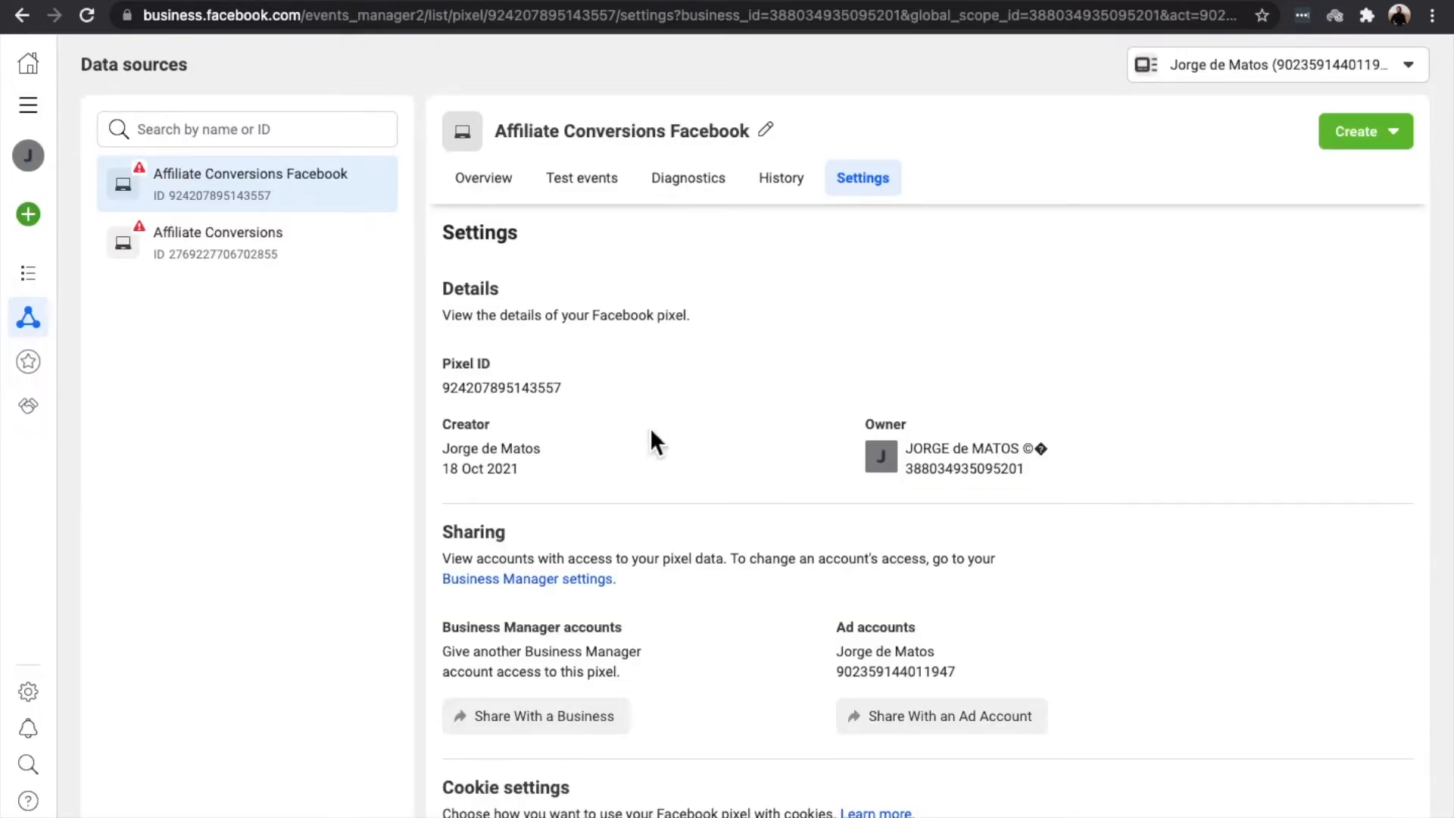
Scroll the pixel settings down to the Conversions API section.
scroll(down, 3)
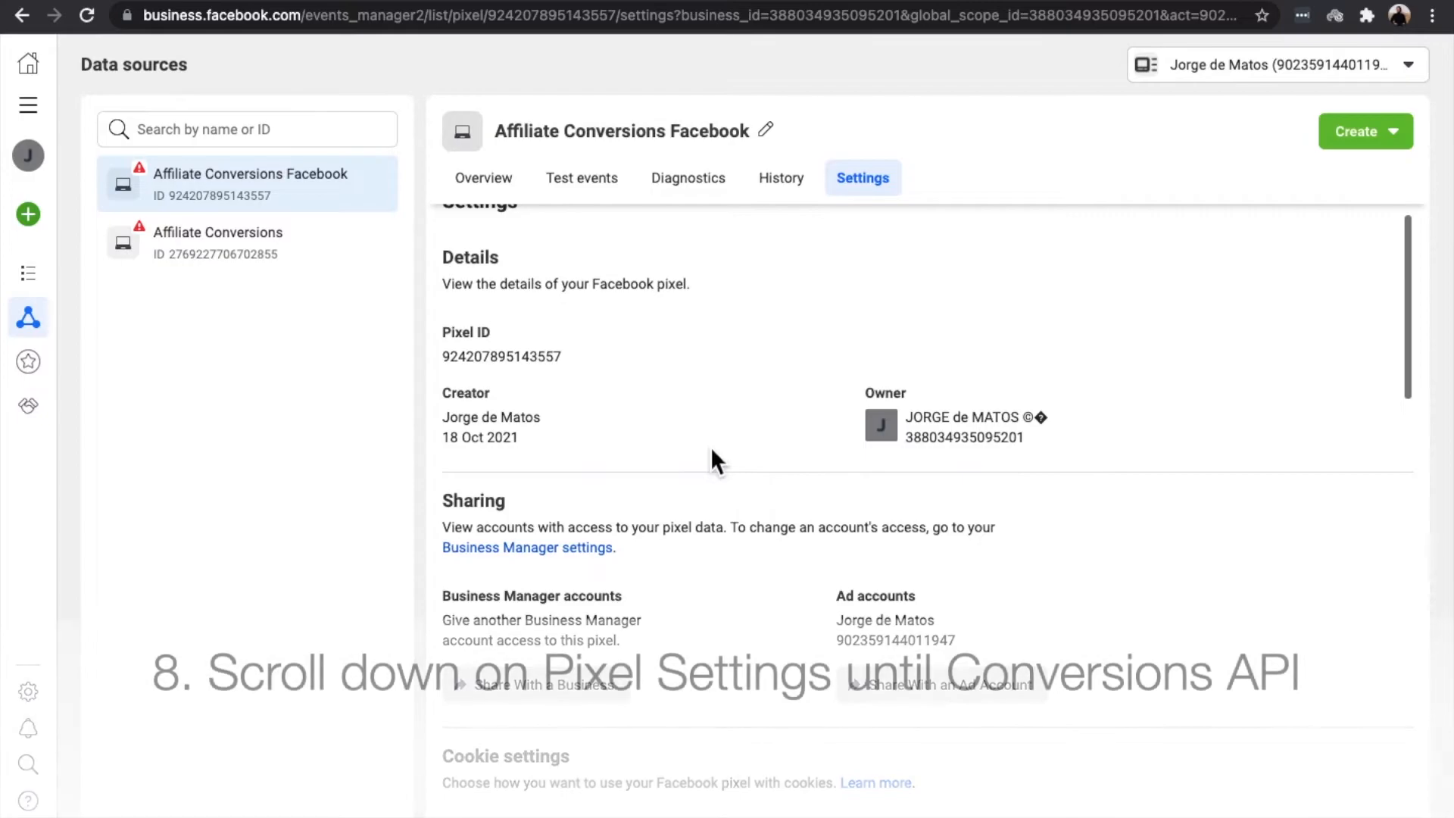
scroll(down, 3)
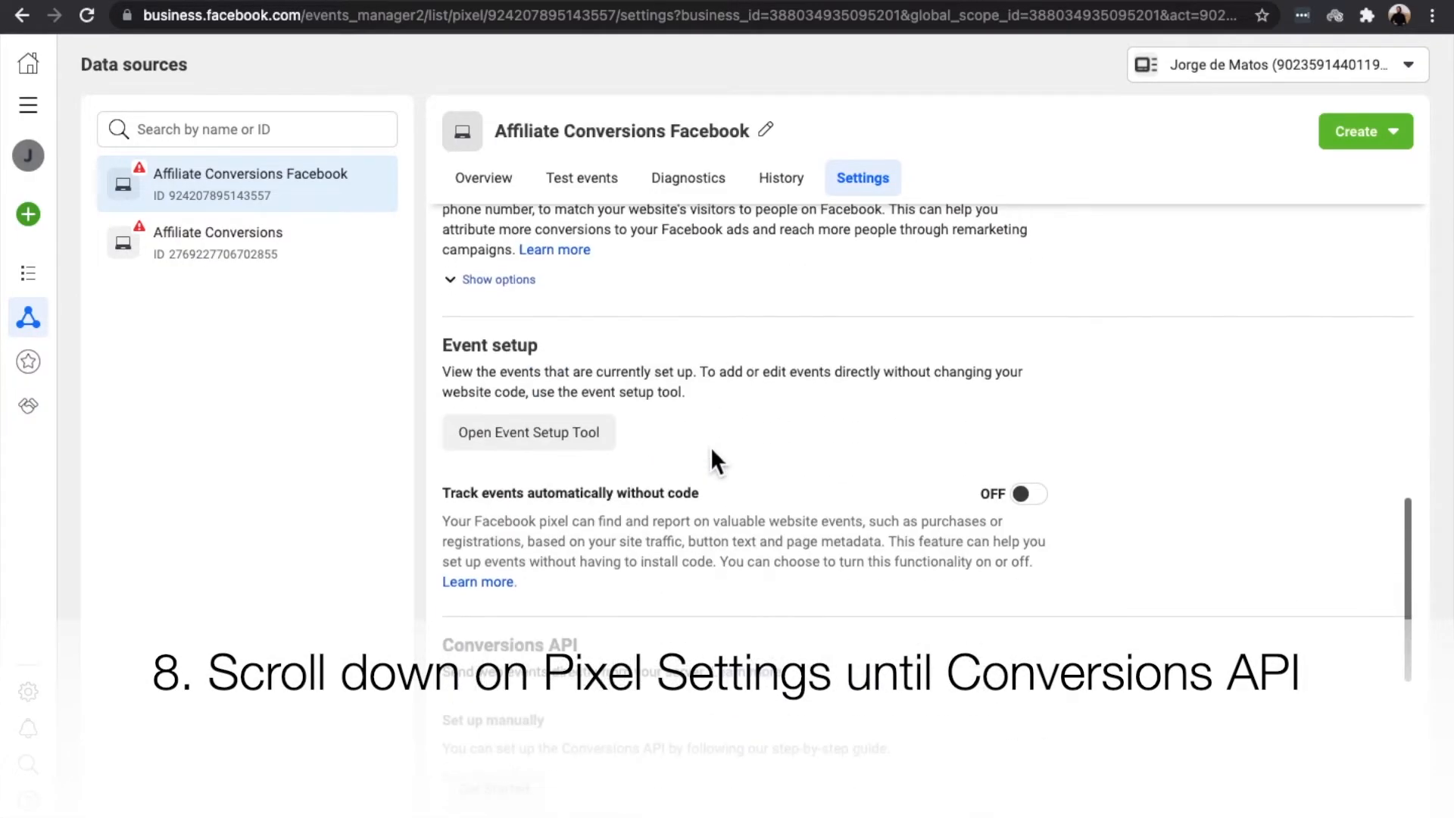
scroll(down, 3)
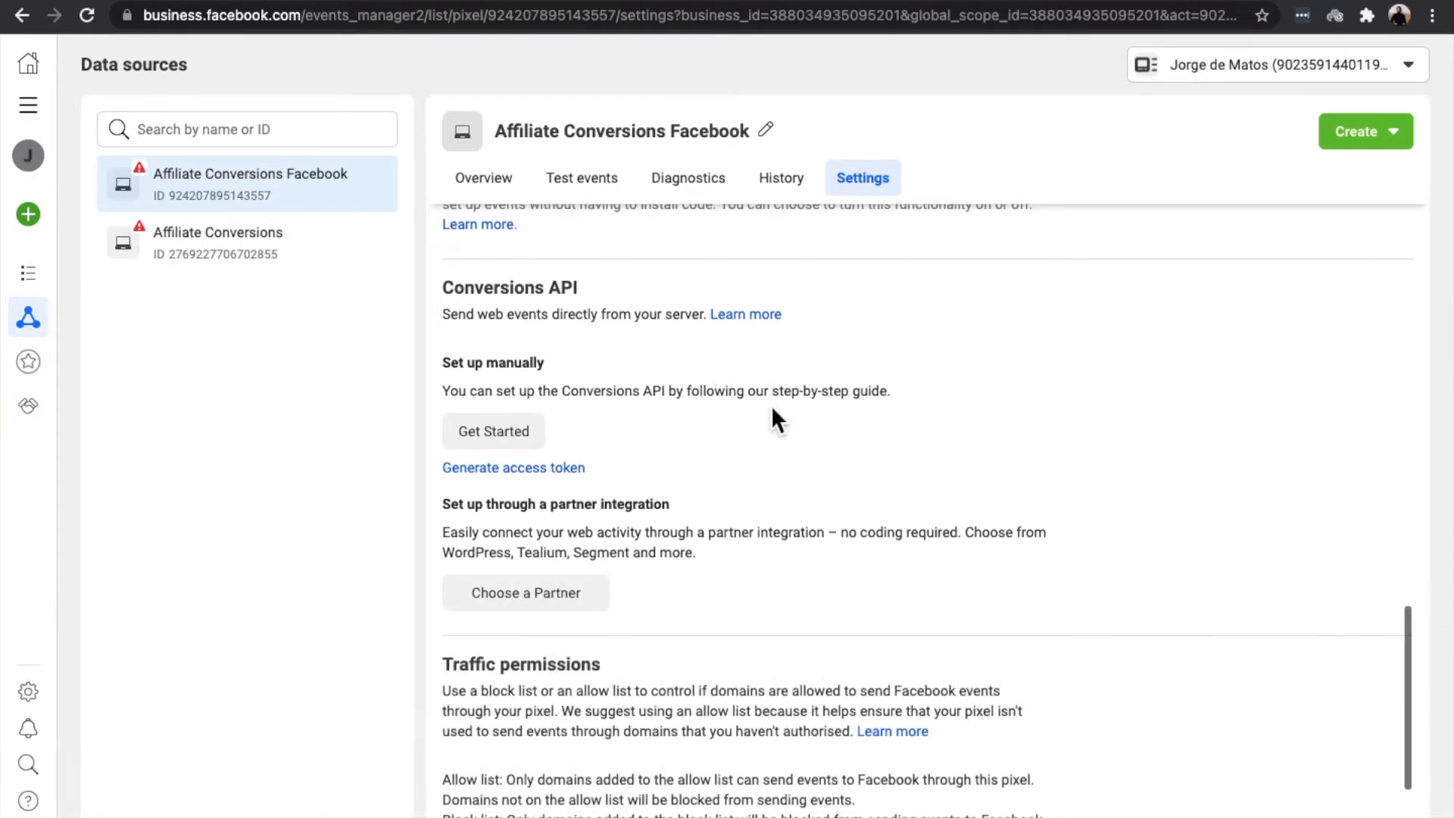
mouse_move(900, 473)
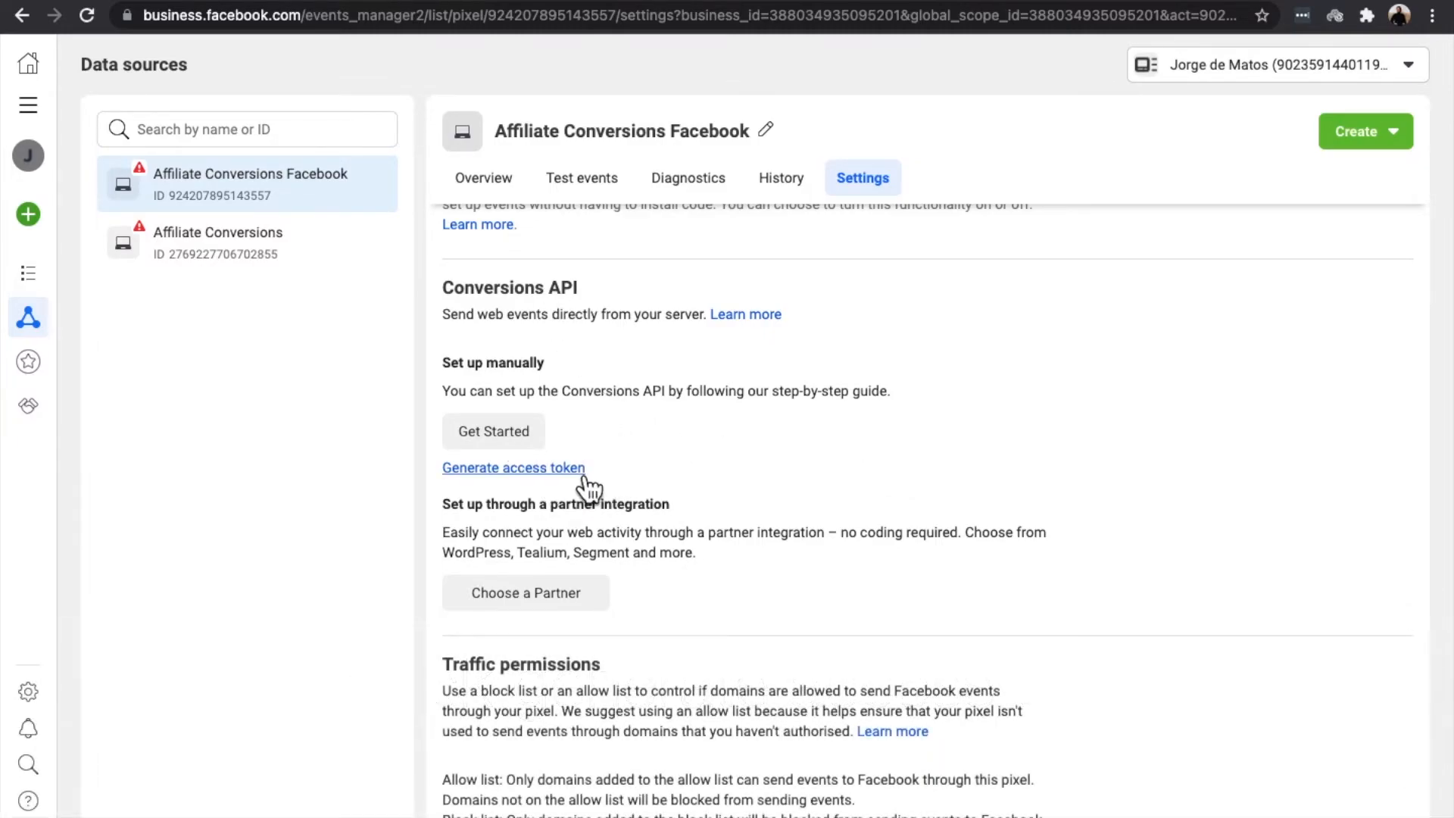
Generate a Conversions API access token and copy it.
click(513, 468)
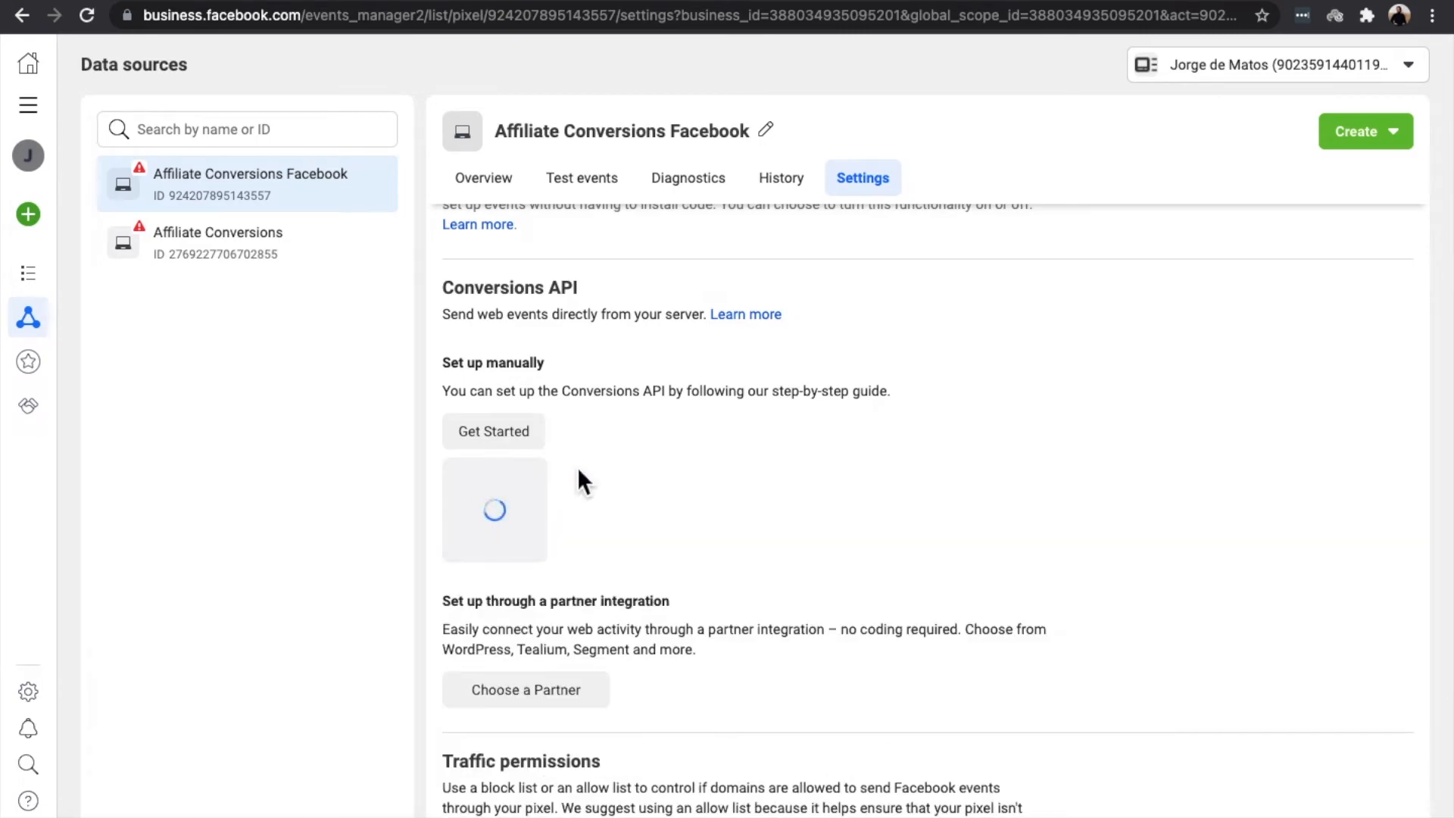
click(494, 430)
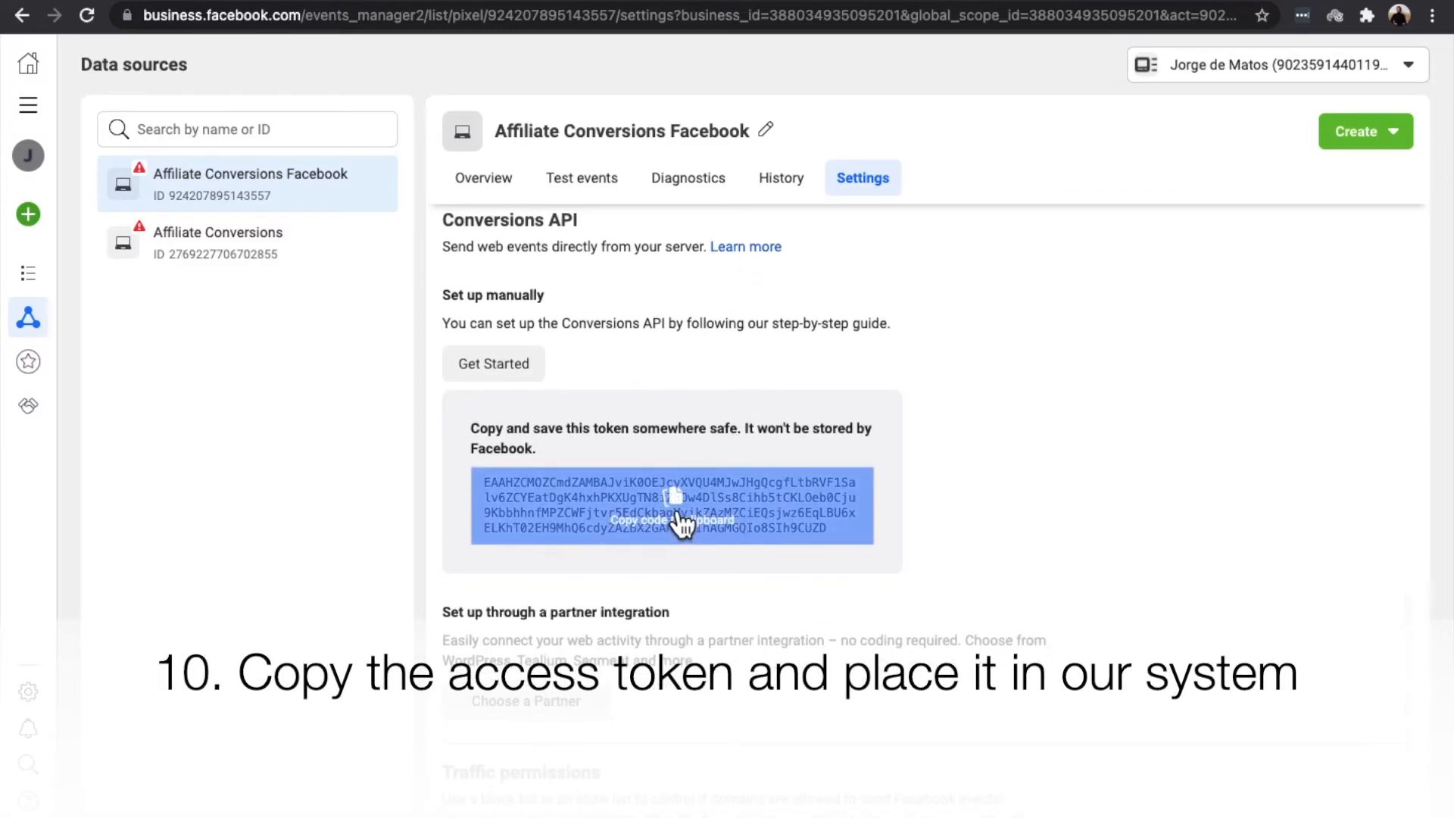
click(674, 520)
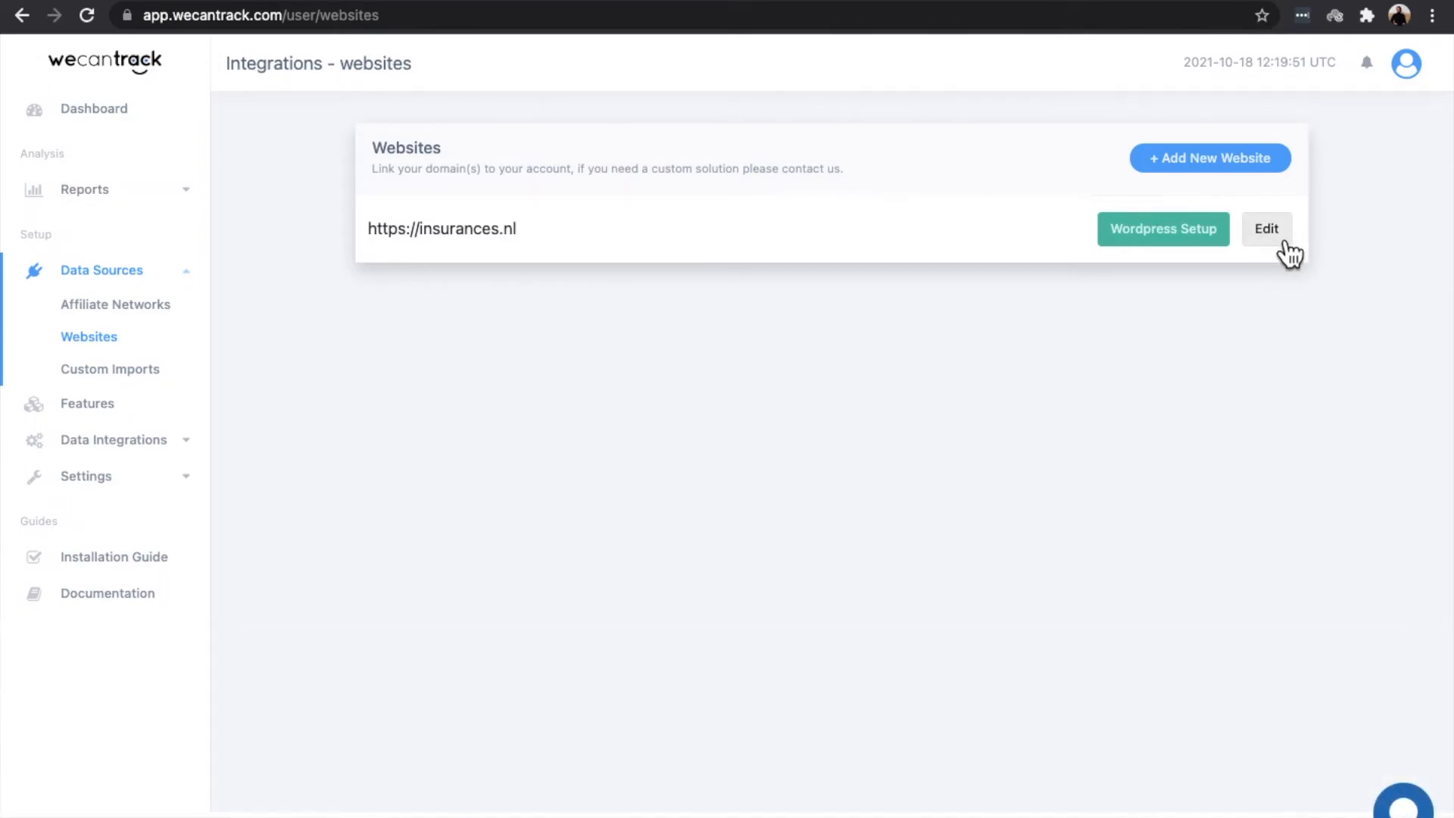
Add the copied access token to insurances.nl's Facebook Access Token field and save.
click(1266, 228)
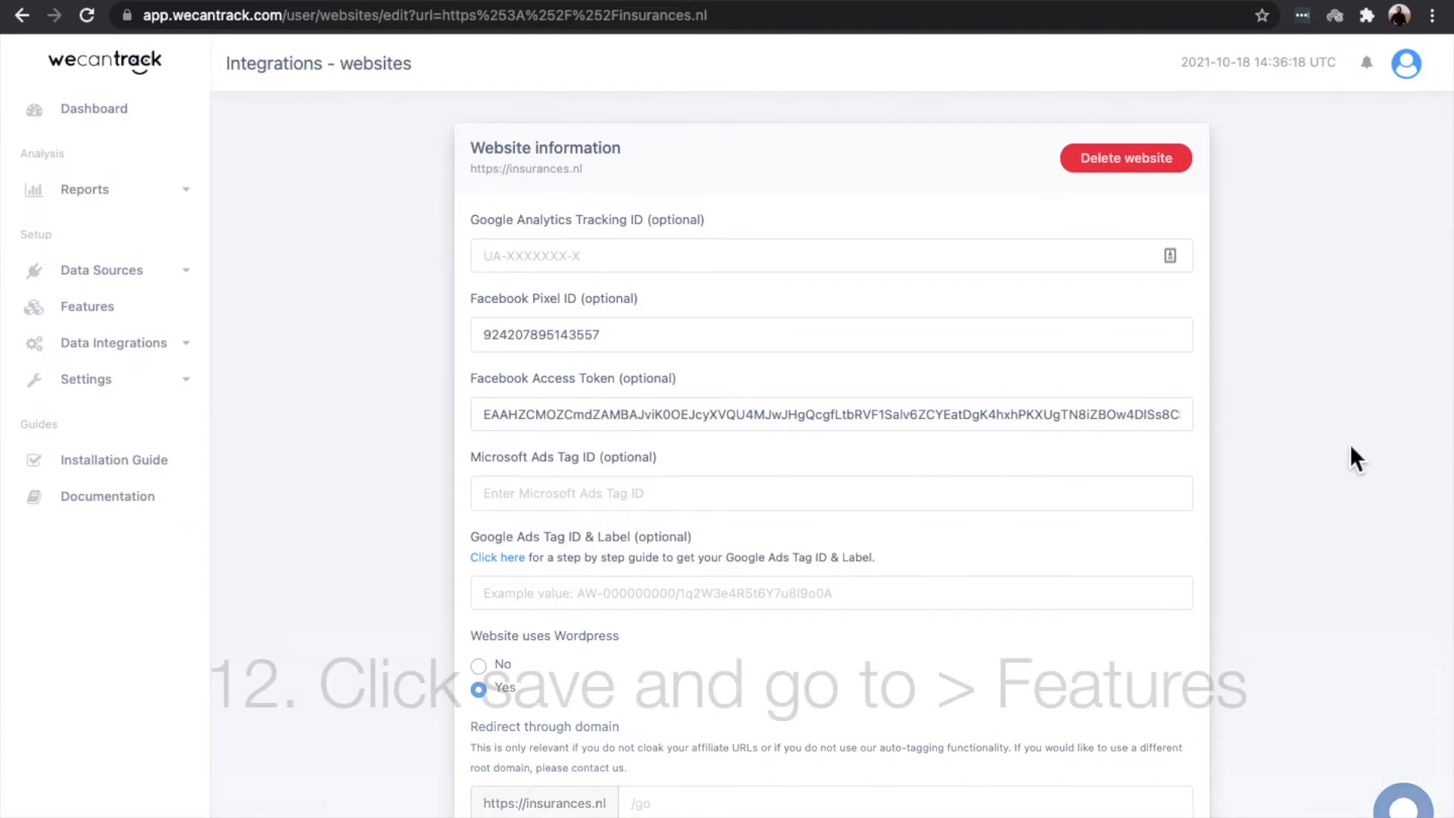
scroll(down, 3)
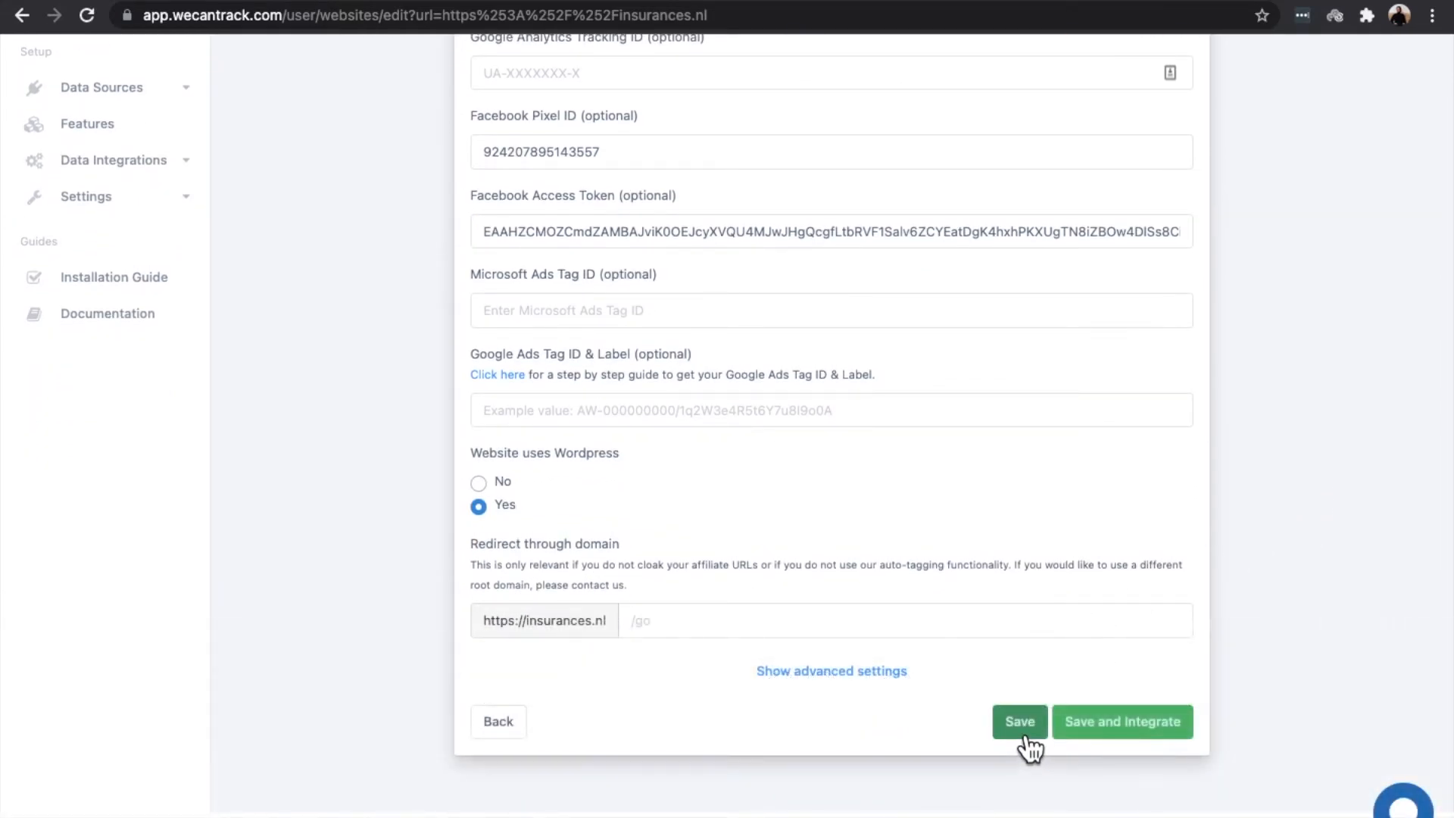
click(1018, 721)
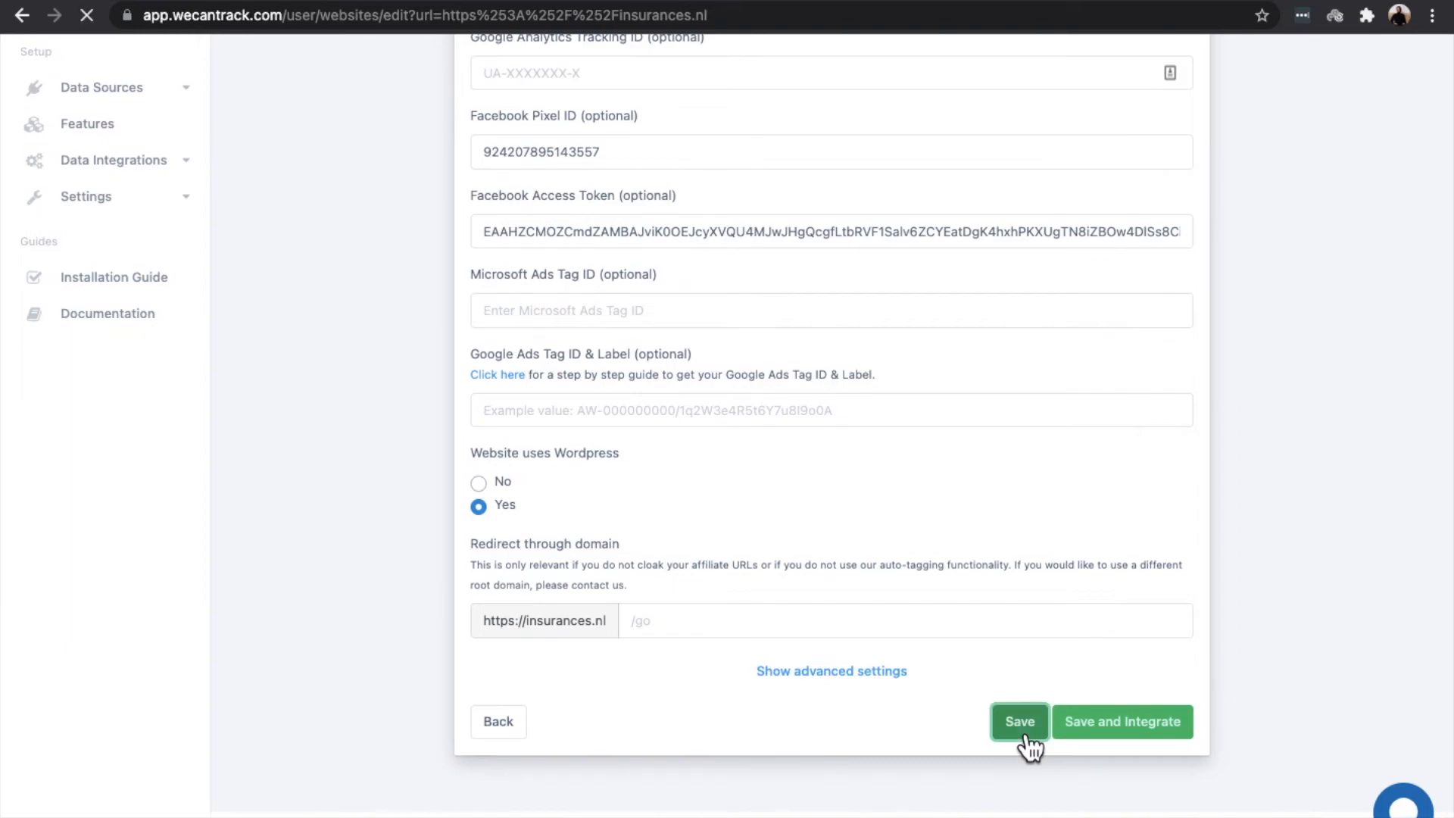
click(1020, 721)
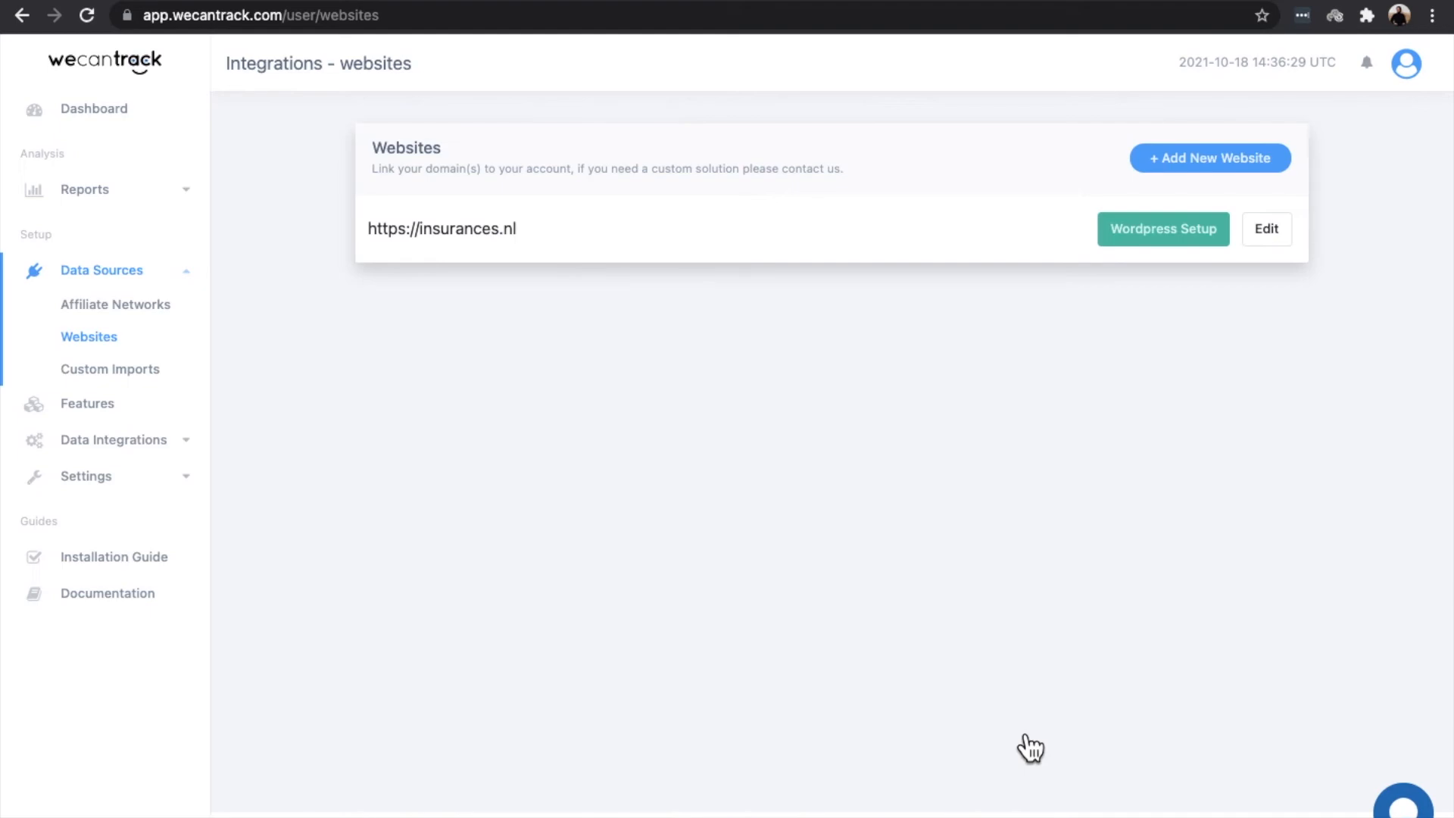
mouse_move(995, 649)
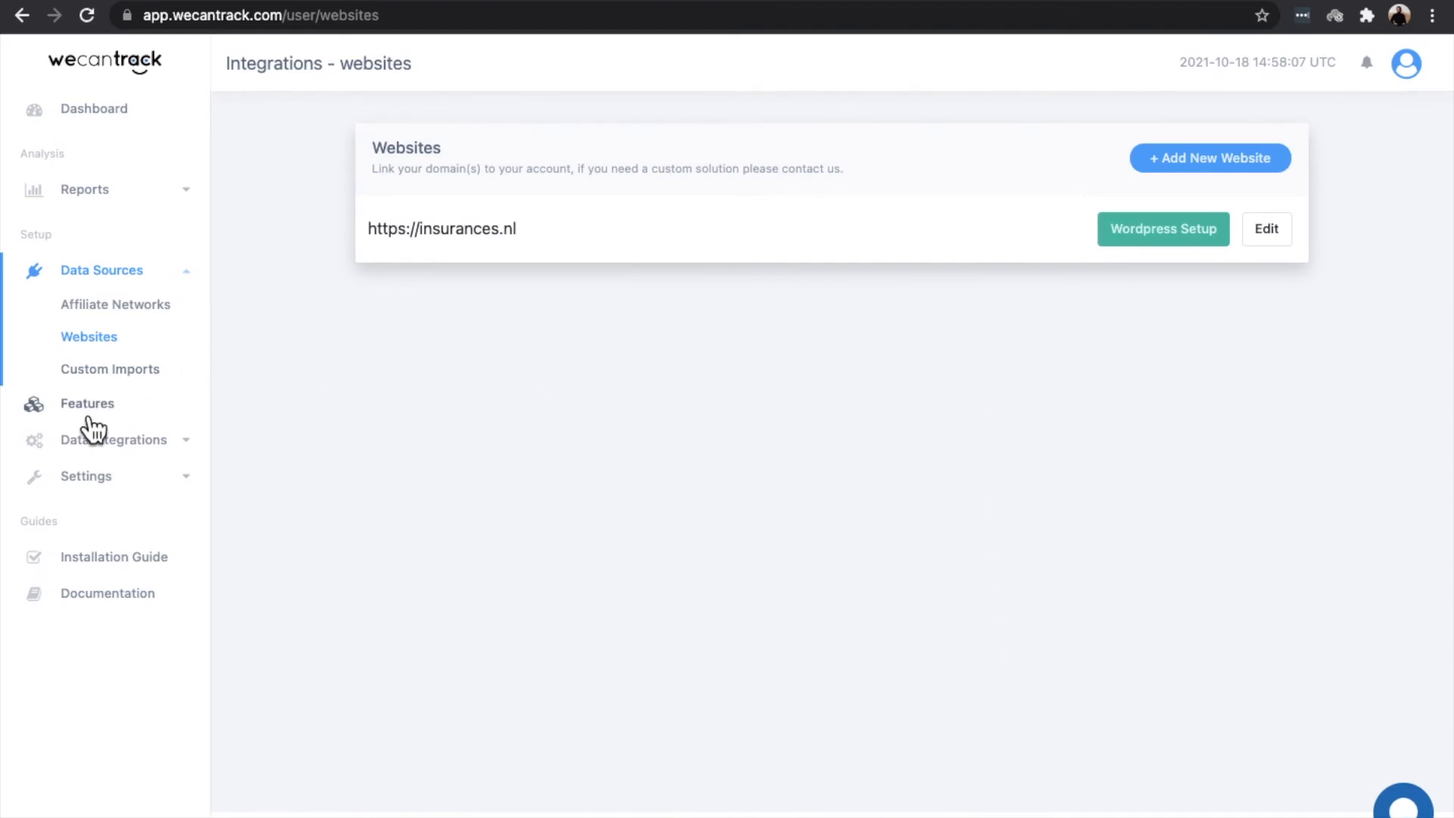
On the Features page, enable Facebook Ads & Pixel Integration.
click(88, 403)
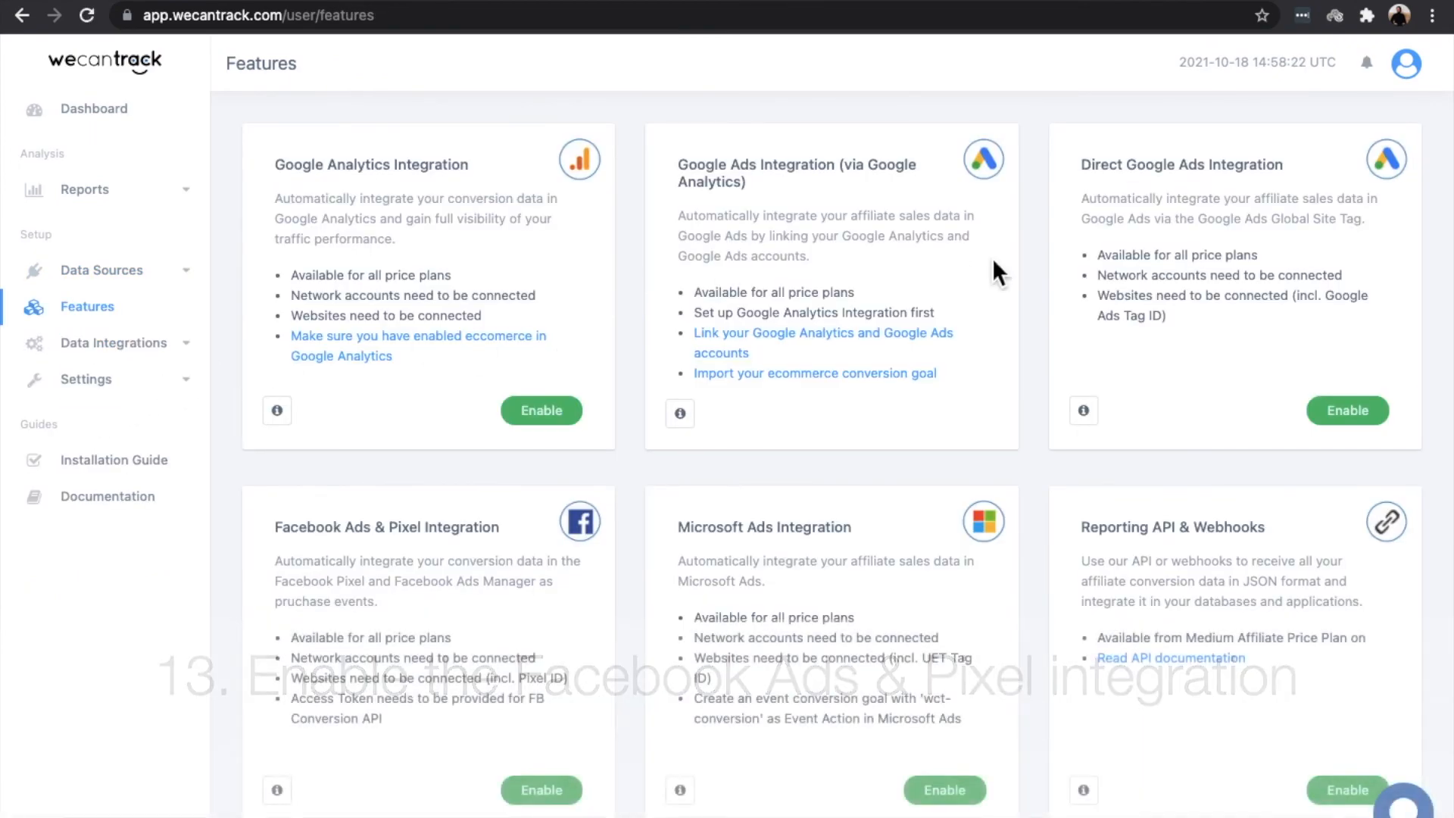
scroll(down, 3)
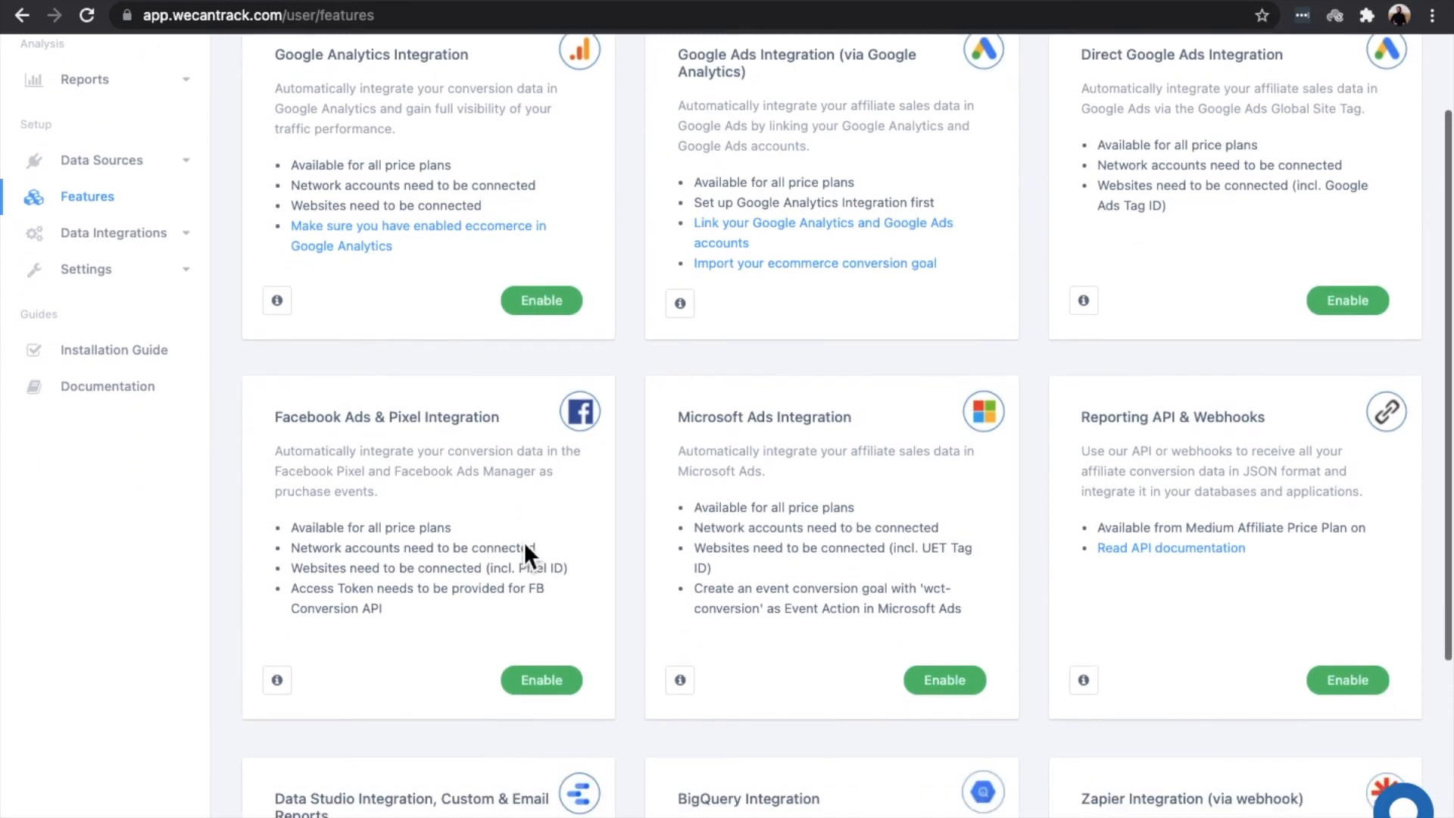
scroll(down, 3)
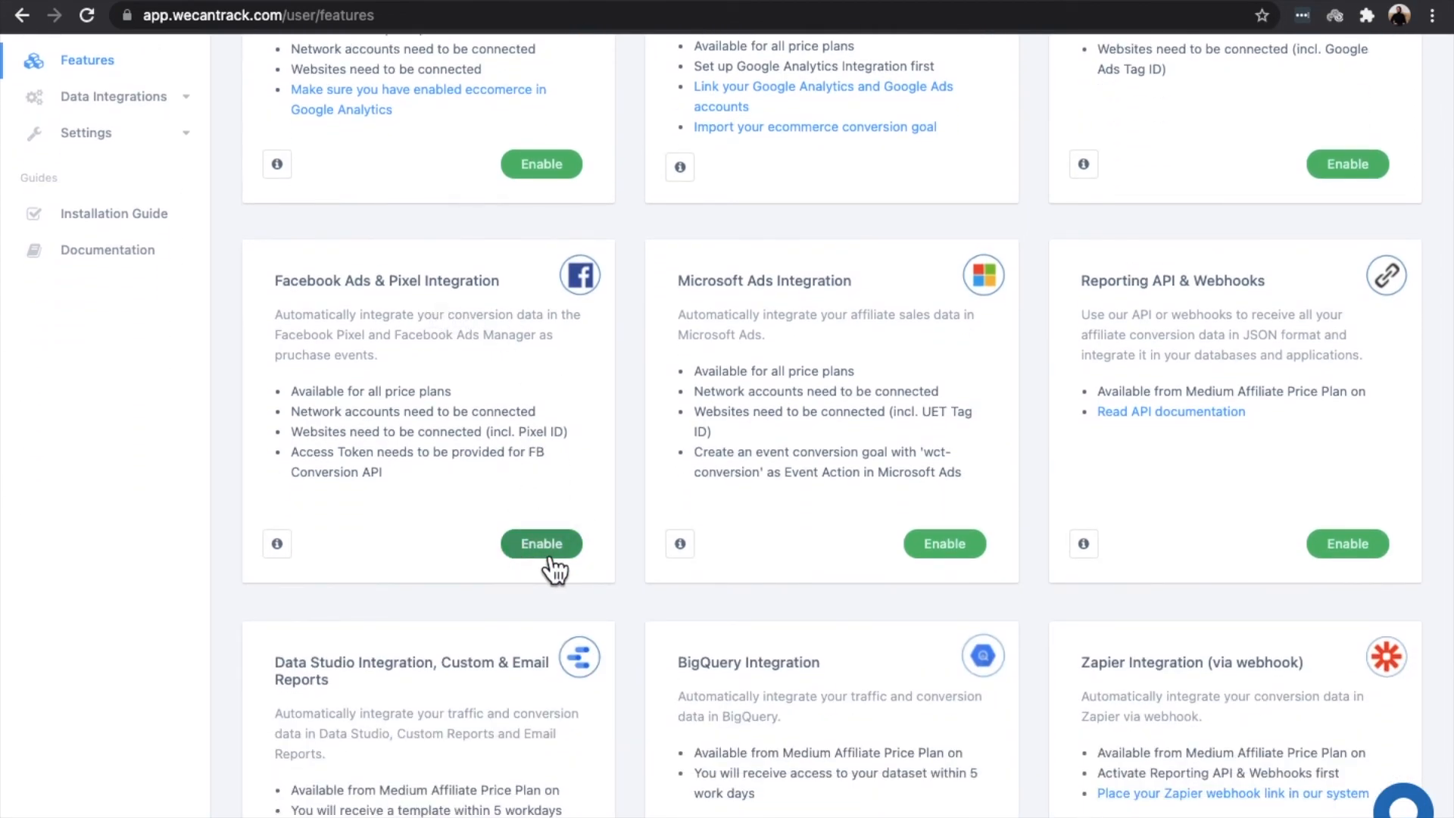
click(541, 543)
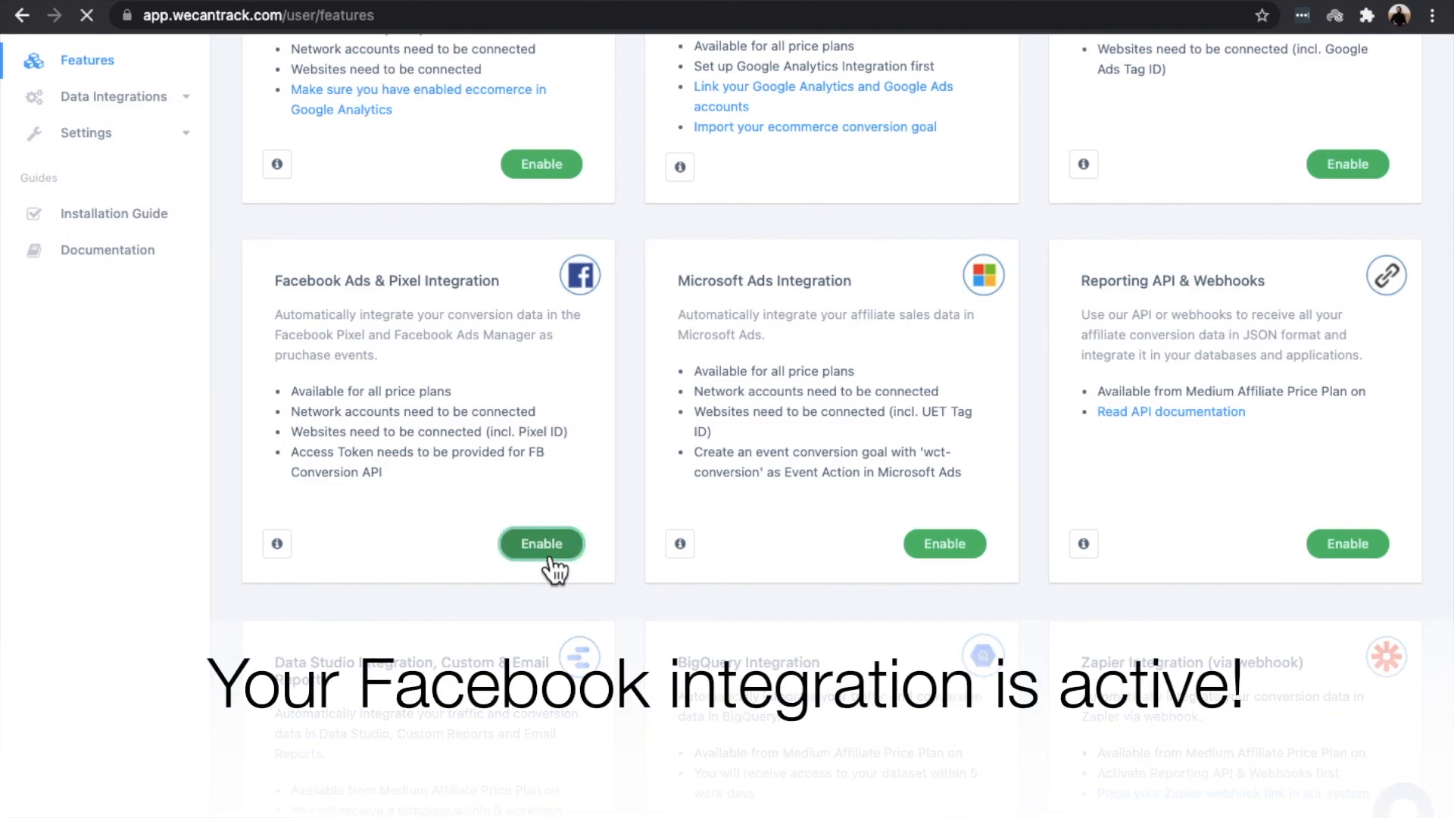